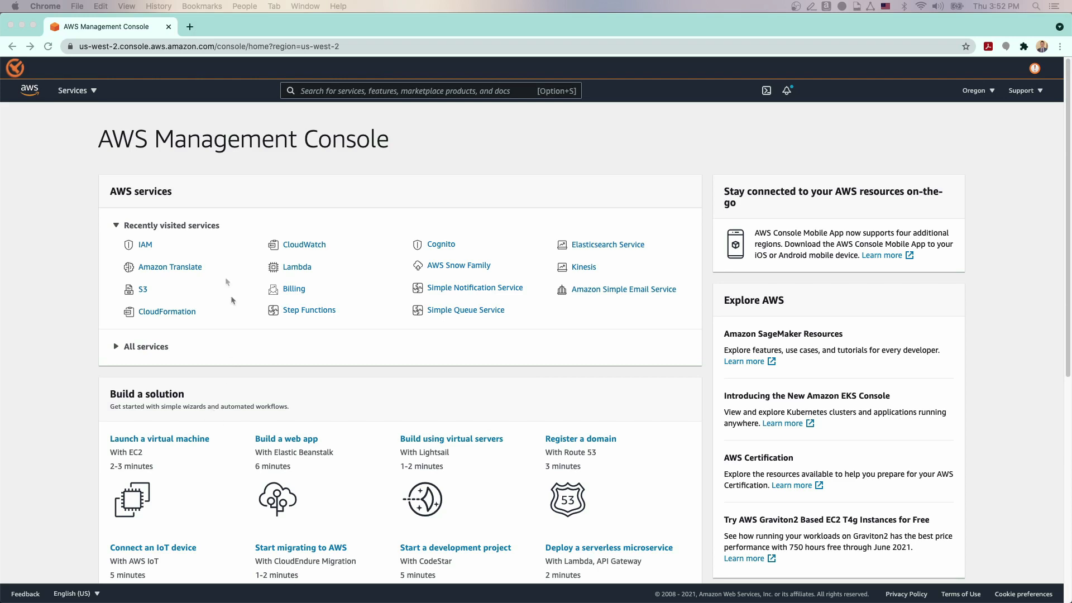
Step: Go from the console home to IAM and list the account's roles
{"action": "left_click", "coordinate": [144, 245]}
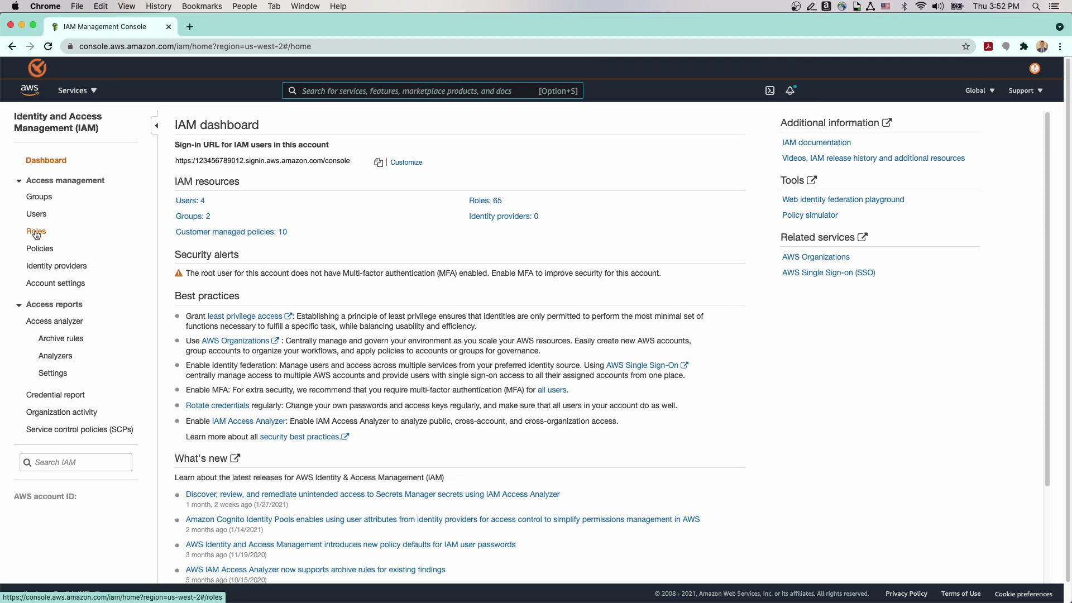
{"action": "left_click", "coordinate": [36, 231]}
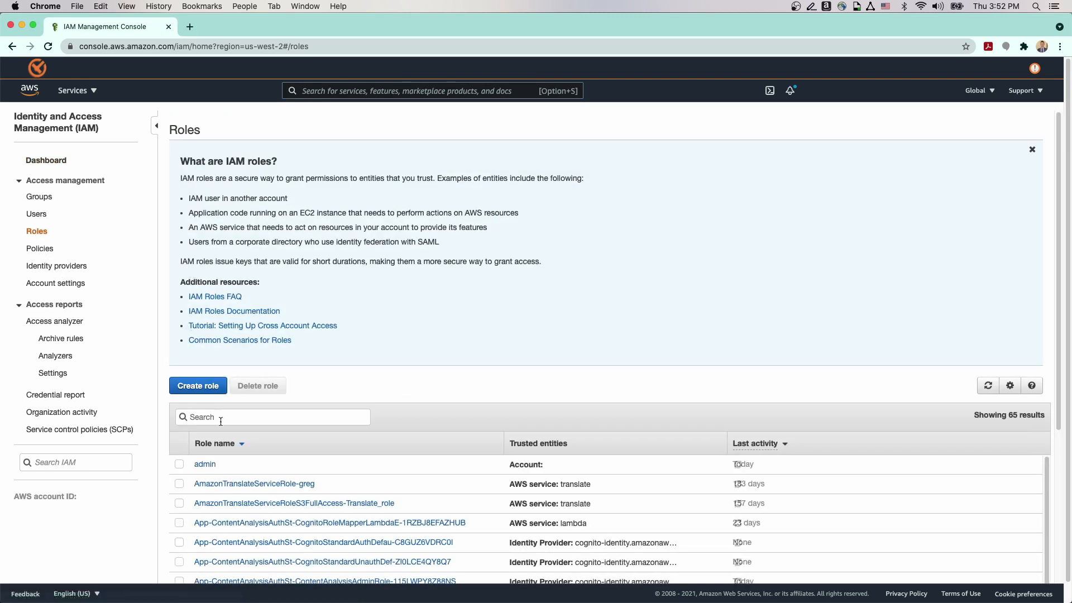
Step: Start a new role trusted by another AWS account, with the account ID filled in
{"action": "left_click", "coordinate": [197, 385]}
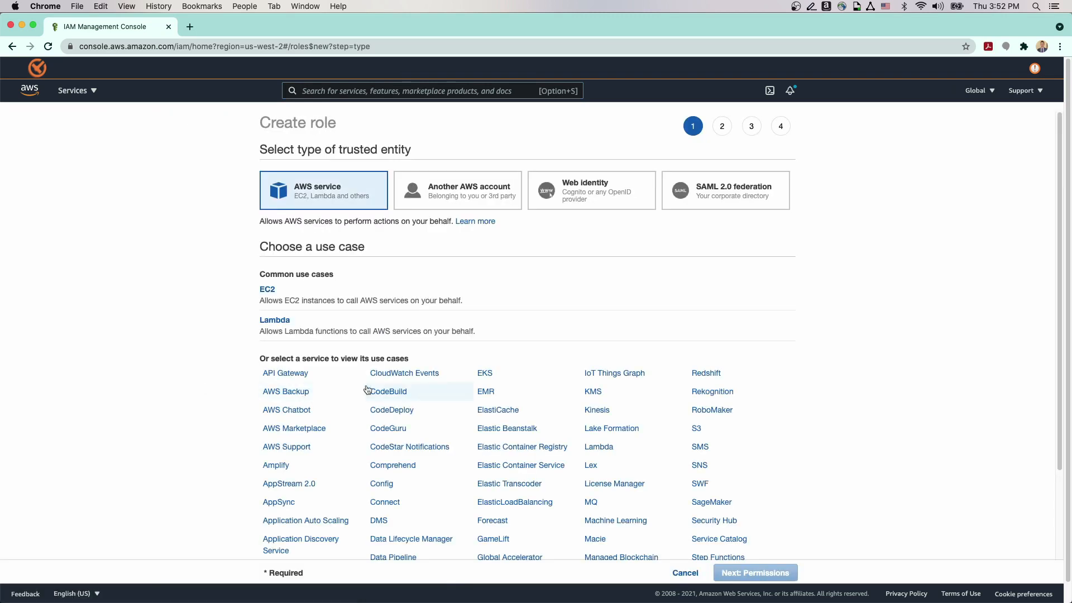
{"action": "left_click", "coordinate": [457, 190]}
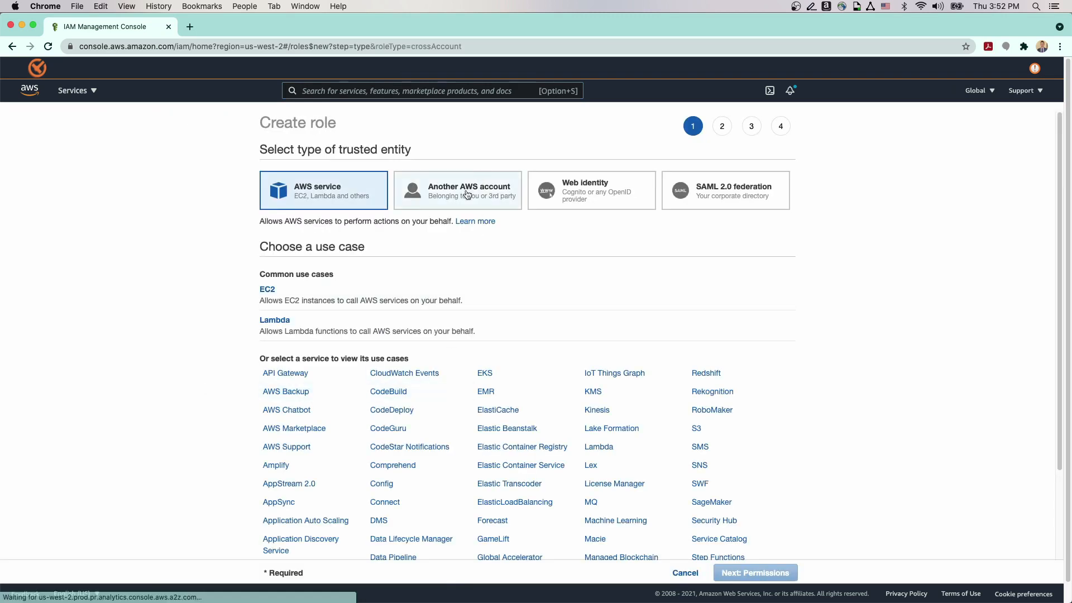
{"action": "left_click", "coordinate": [458, 190]}
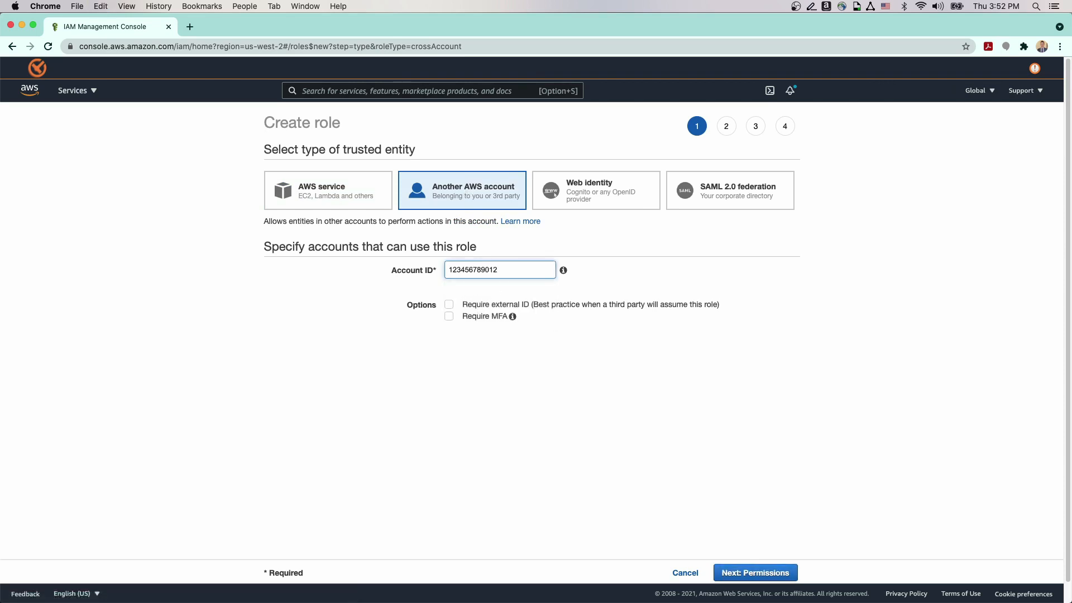
{"action": "left_click", "coordinate": [754, 571]}
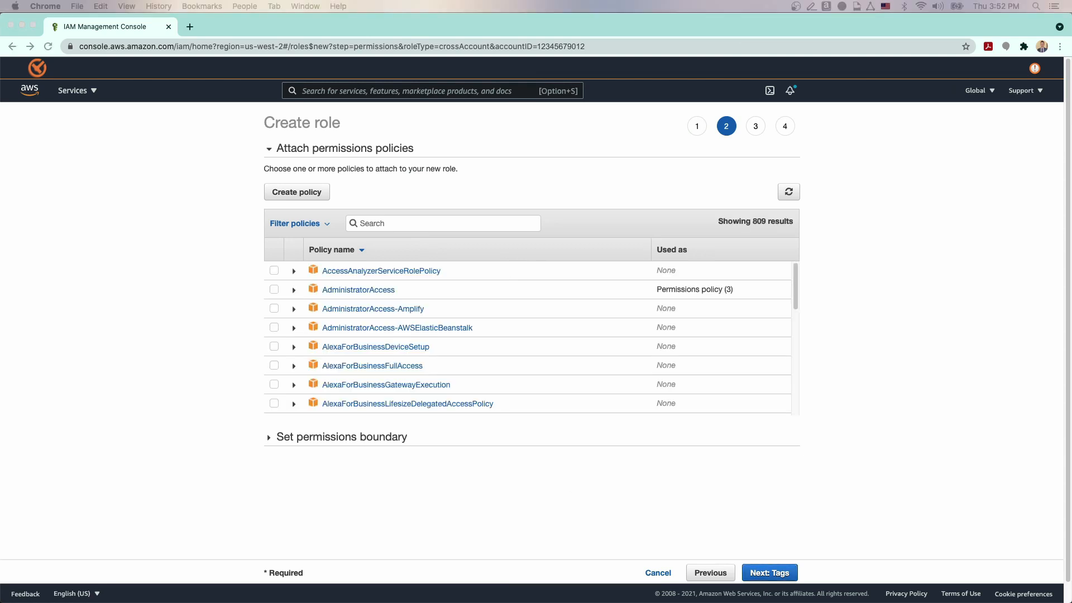
Step: Attach the AmazonS3FullAccess policy and skip tags through to review
{"action": "type", "text": "AmazonS3FullAccess"}
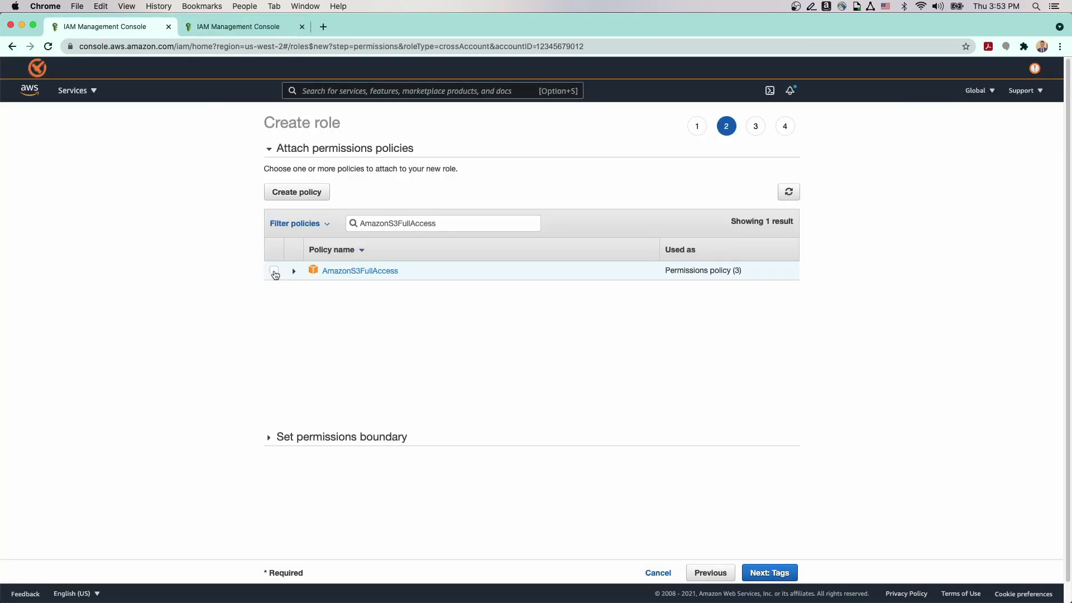
{"action": "left_click", "coordinate": [768, 572]}
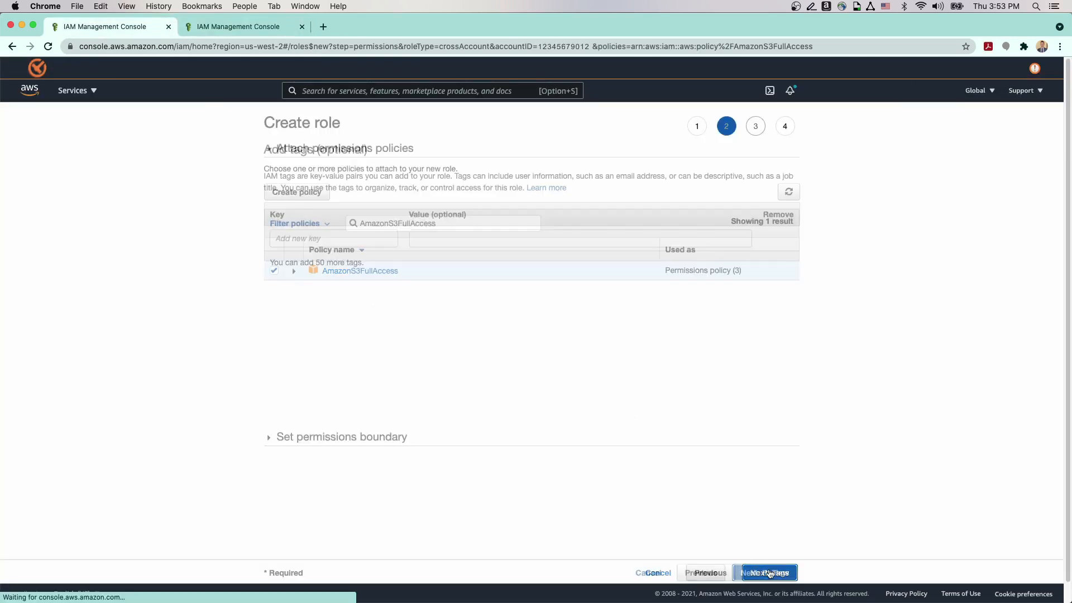
{"action": "left_click", "coordinate": [764, 571]}
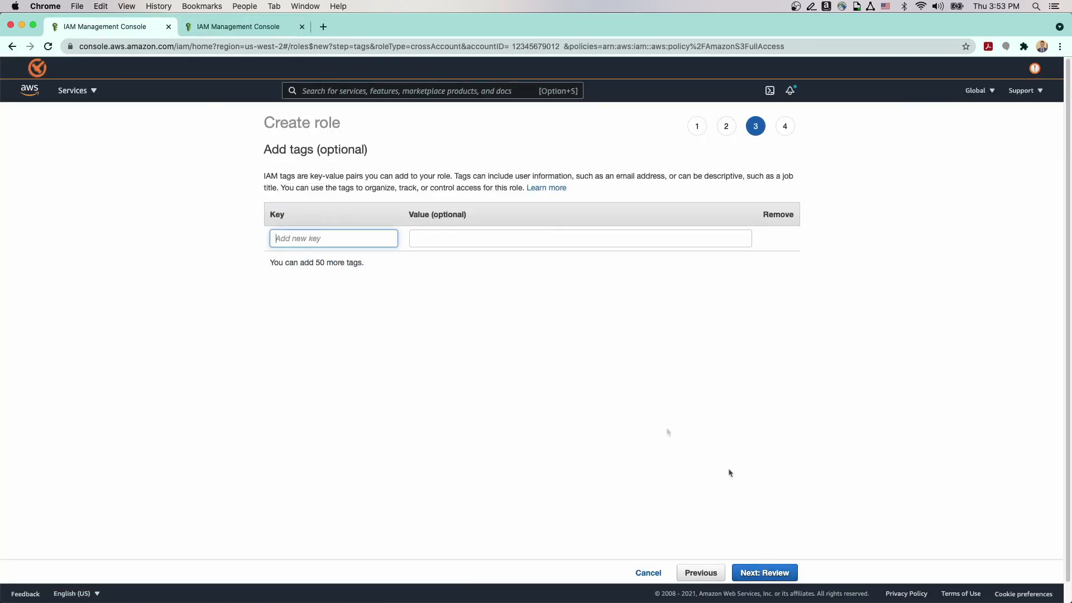
{"action": "left_click", "coordinate": [764, 572]}
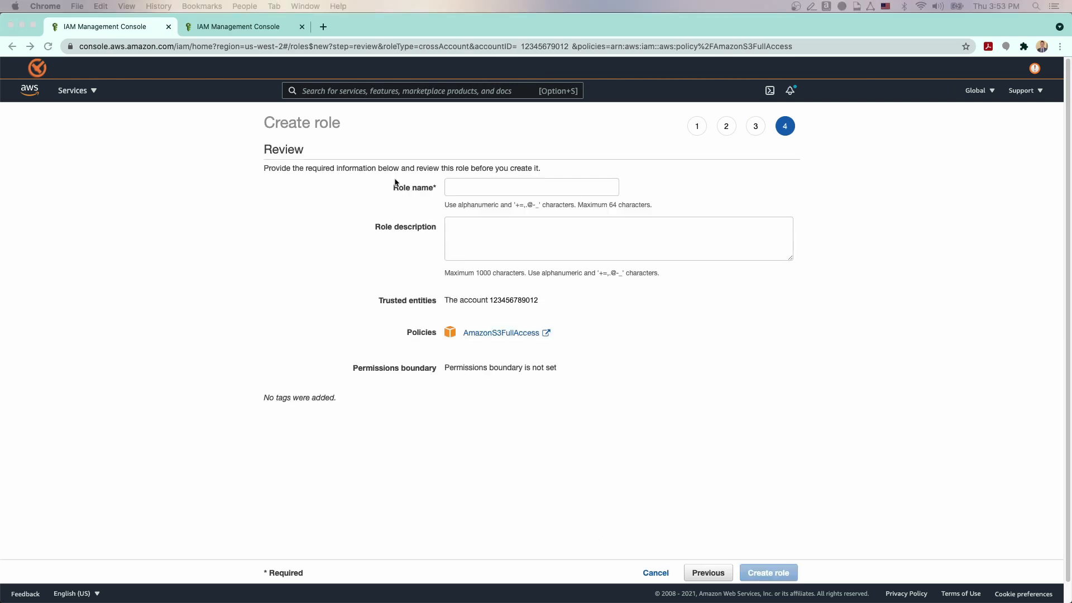
Step: Name the role TranslateBatchAPIDemo and create it
{"action": "type", "text": "TranslateBatchAPIDemo"}
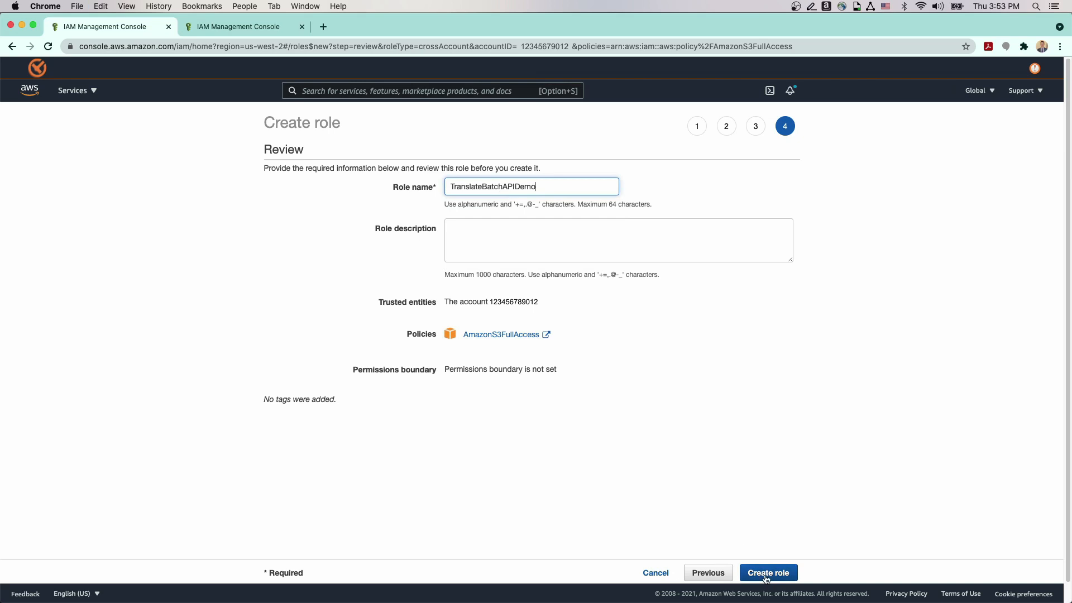
{"action": "left_click", "coordinate": [768, 571]}
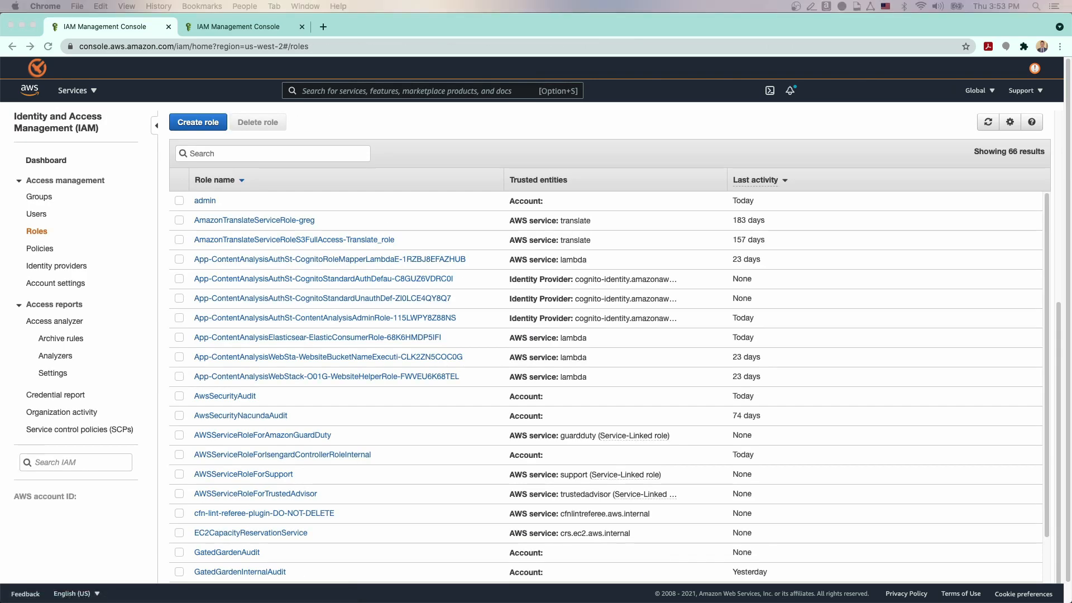
Step: Add translate.aws.internal and translate.amazonaws.com as service principals in TranslateBatchAPIDemo's trust policy and save it
{"action": "type", "text": "TranslateBat"}
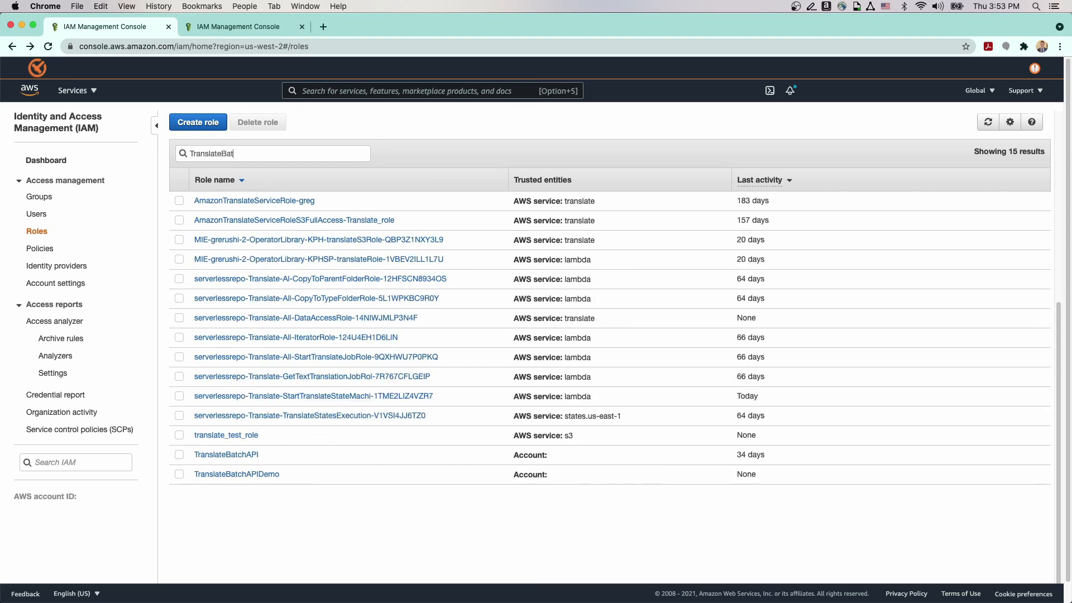
{"action": "left_click", "coordinate": [235, 473]}
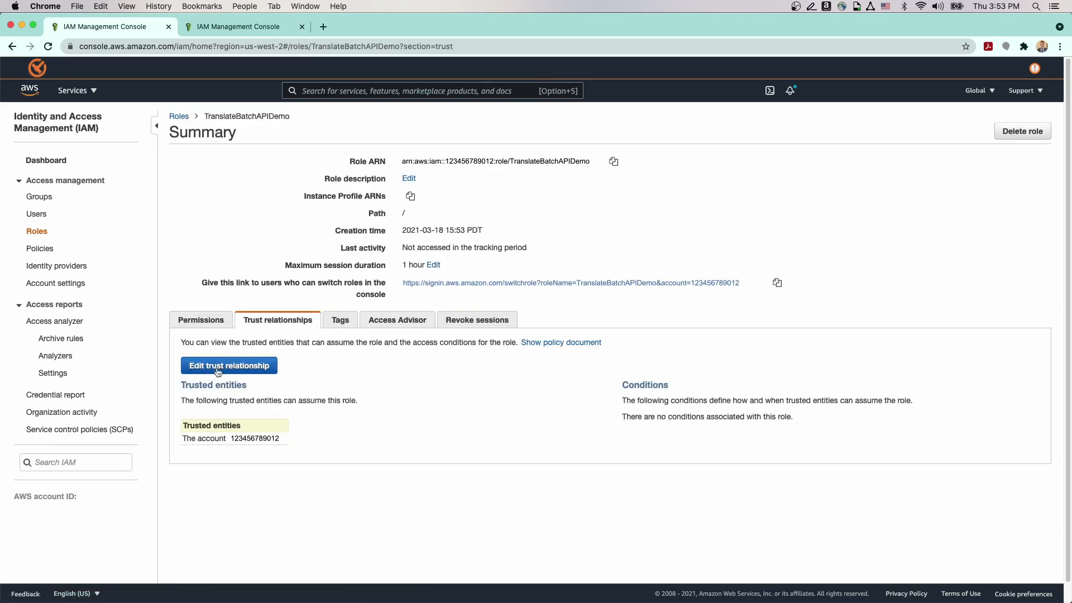
{"action": "left_click", "coordinate": [229, 365]}
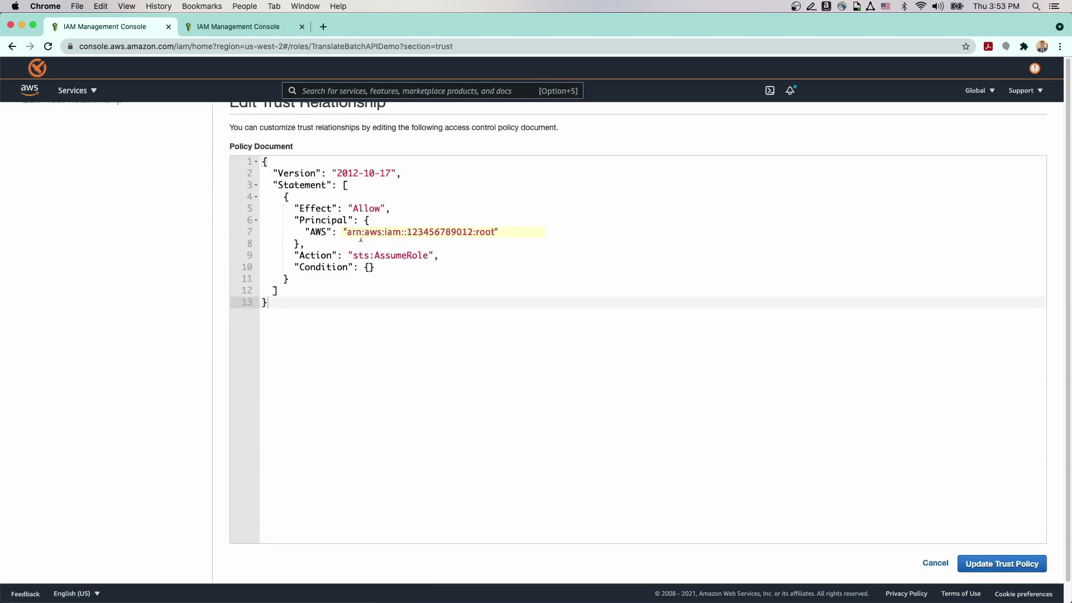
{"action": "left_click", "coordinate": [312, 232]}
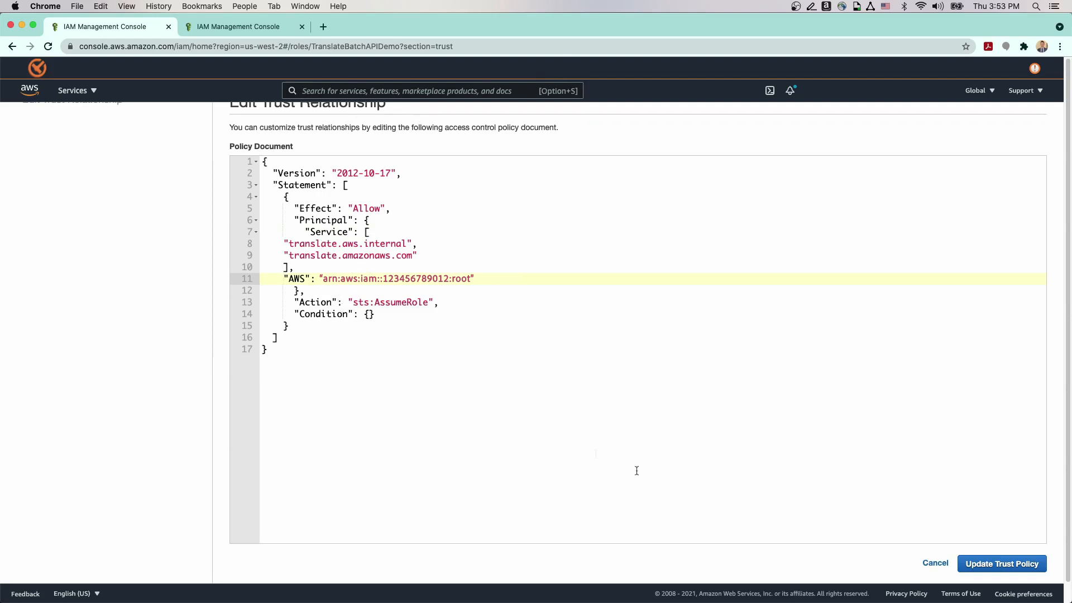
{"action": "left_click", "coordinate": [1000, 563]}
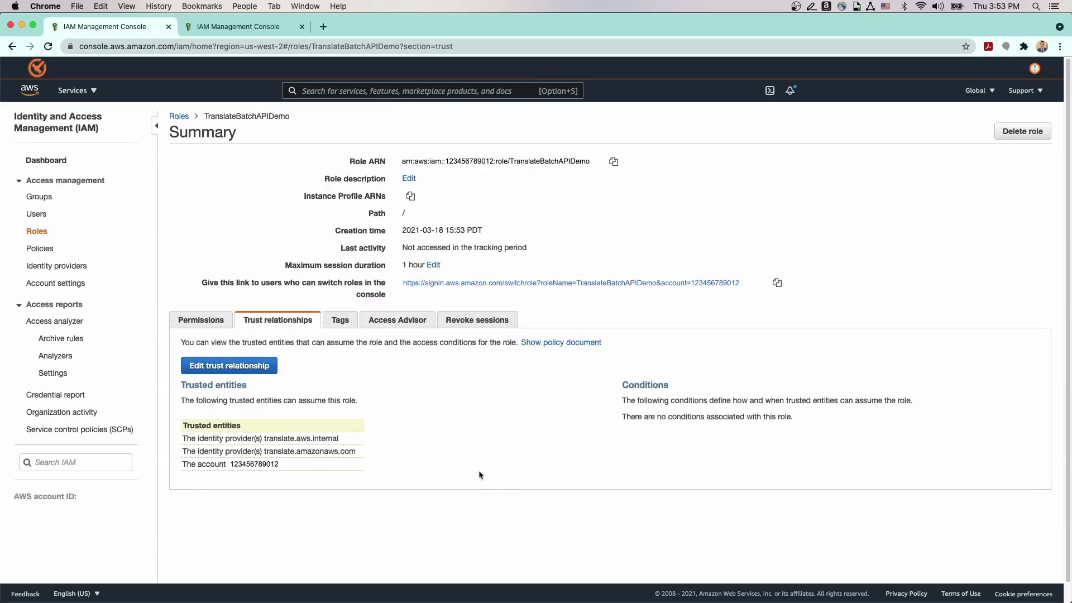
{"action": "mouse_move", "coordinate": [294, 367]}
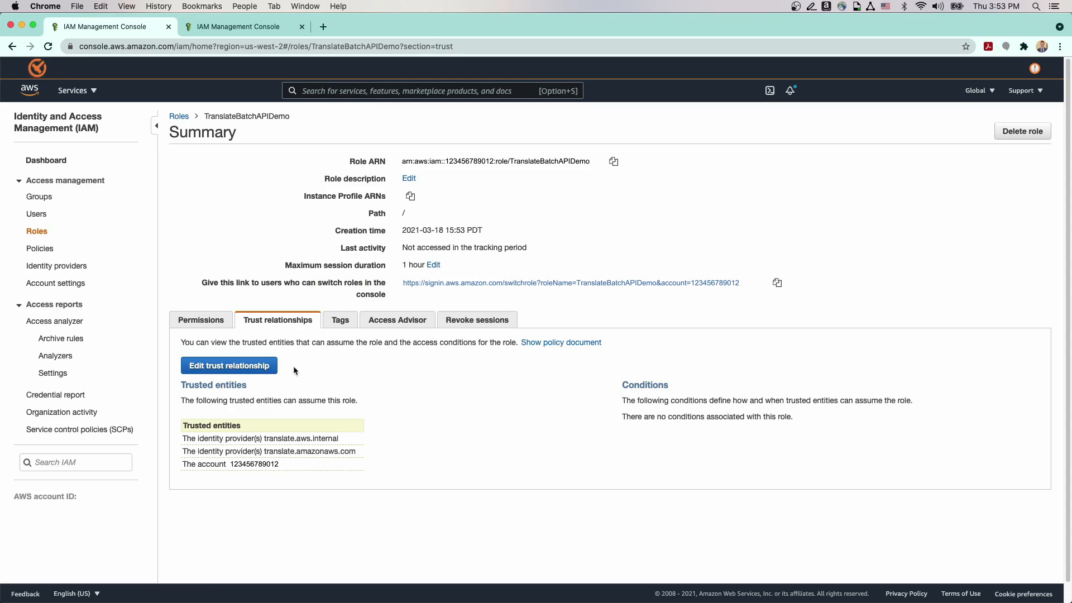
{"action": "mouse_move", "coordinate": [300, 379]}
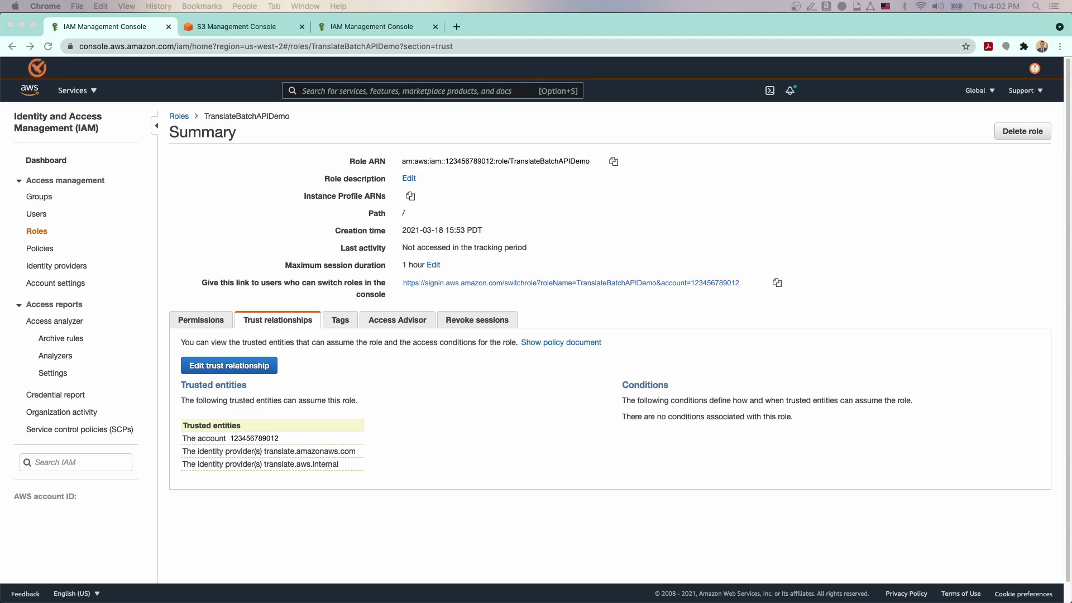
Step: Switch to the S3 tab showing the translatebatchdemo bucket's objects
{"action": "left_click", "coordinate": [243, 26]}
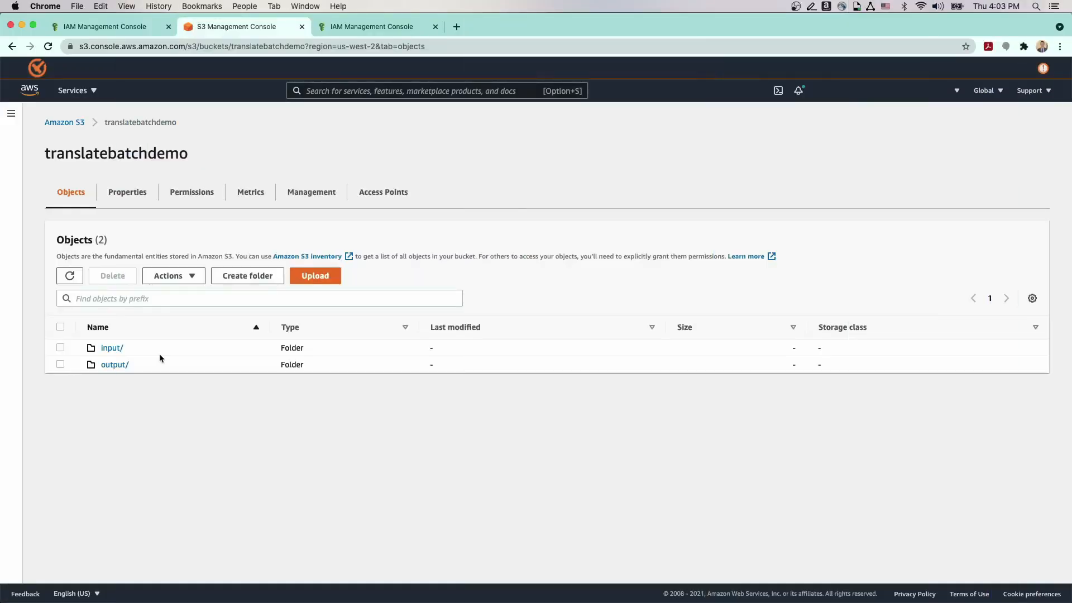
{"action": "mouse_move", "coordinate": [141, 356]}
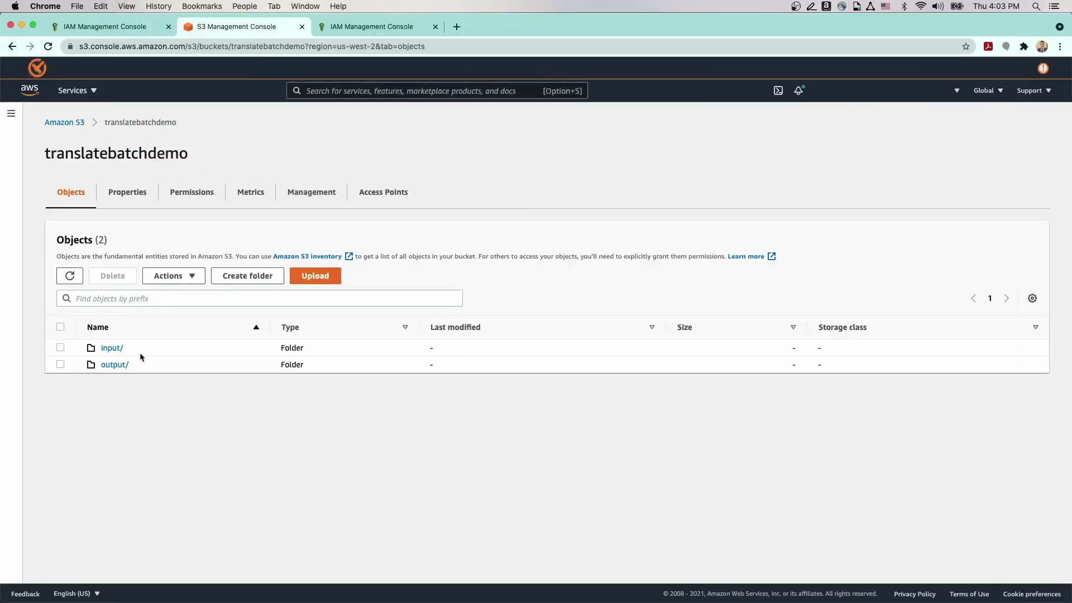
{"action": "mouse_move", "coordinate": [203, 409]}
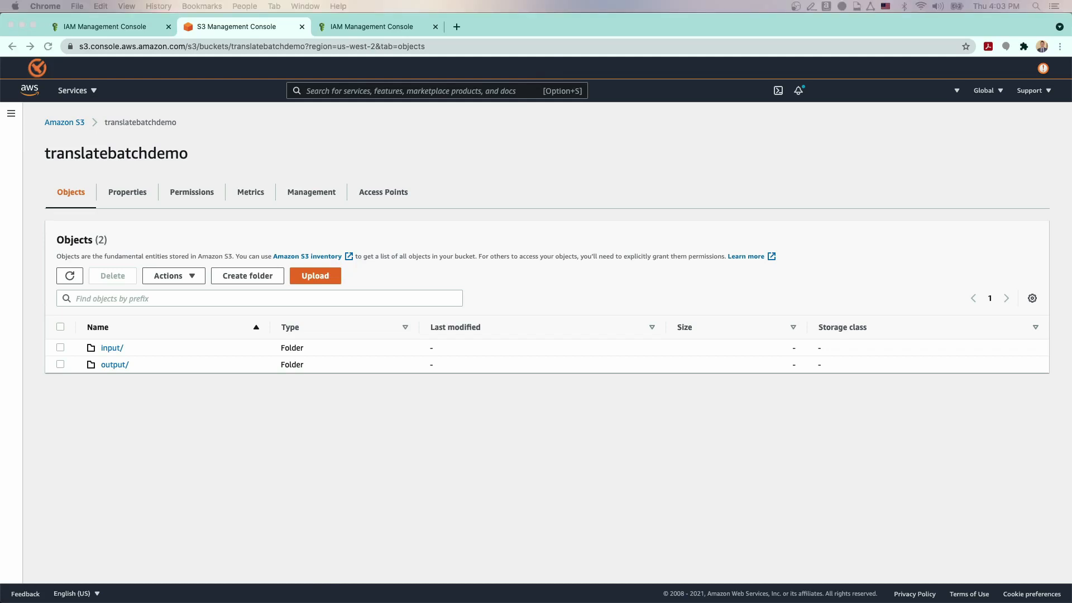
{"action": "mouse_move", "coordinate": [193, 415]}
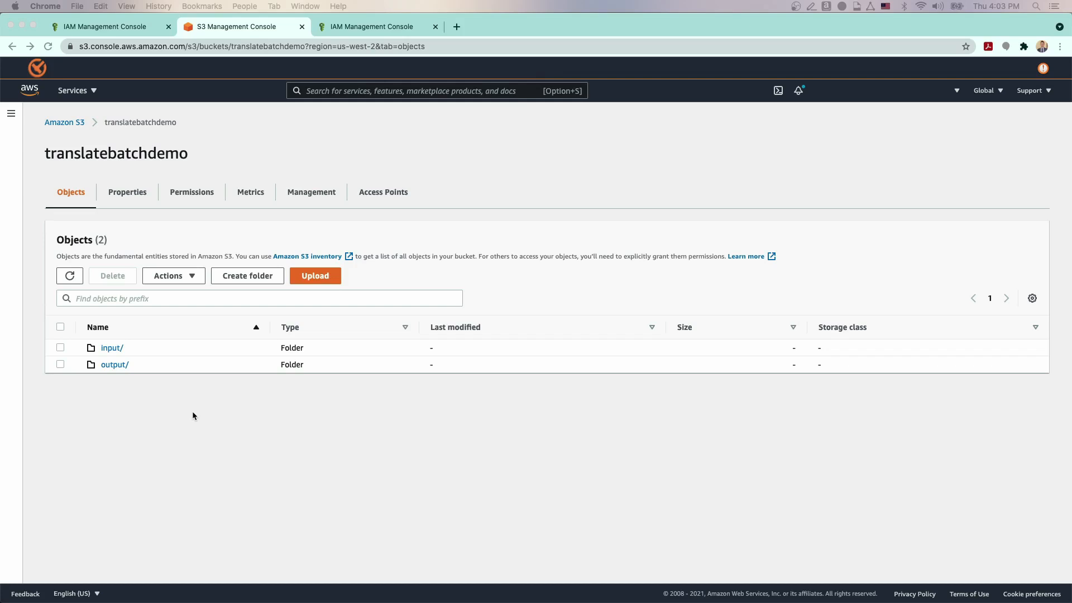
{"action": "mouse_move", "coordinate": [373, 539]}
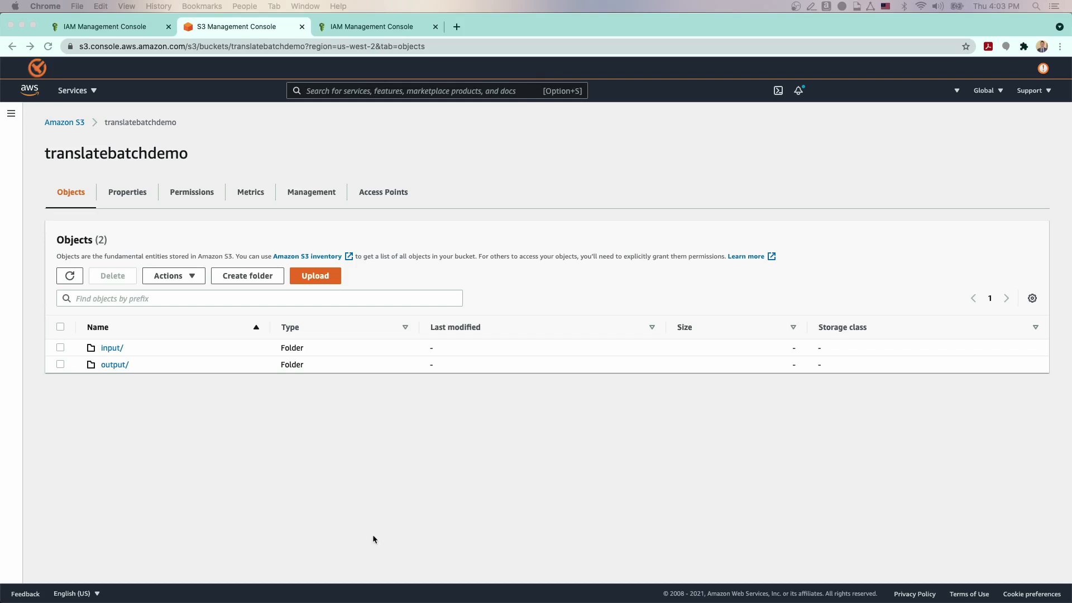
{"action": "mouse_move", "coordinate": [117, 351]}
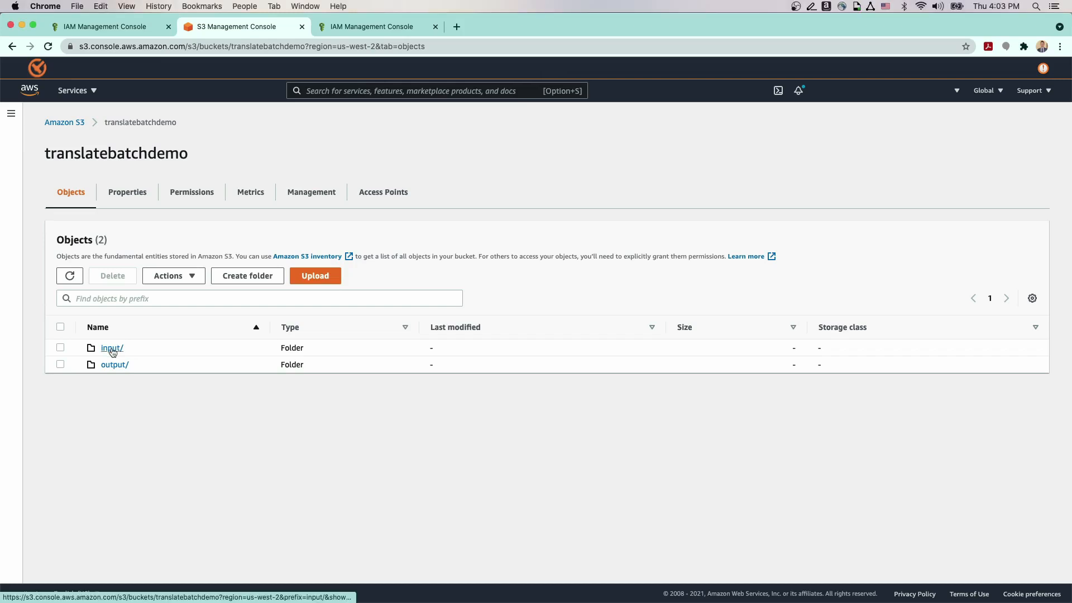
Step: Upload the English TESS .docx file into the bucket's input/ folder
{"action": "left_click", "coordinate": [111, 348]}
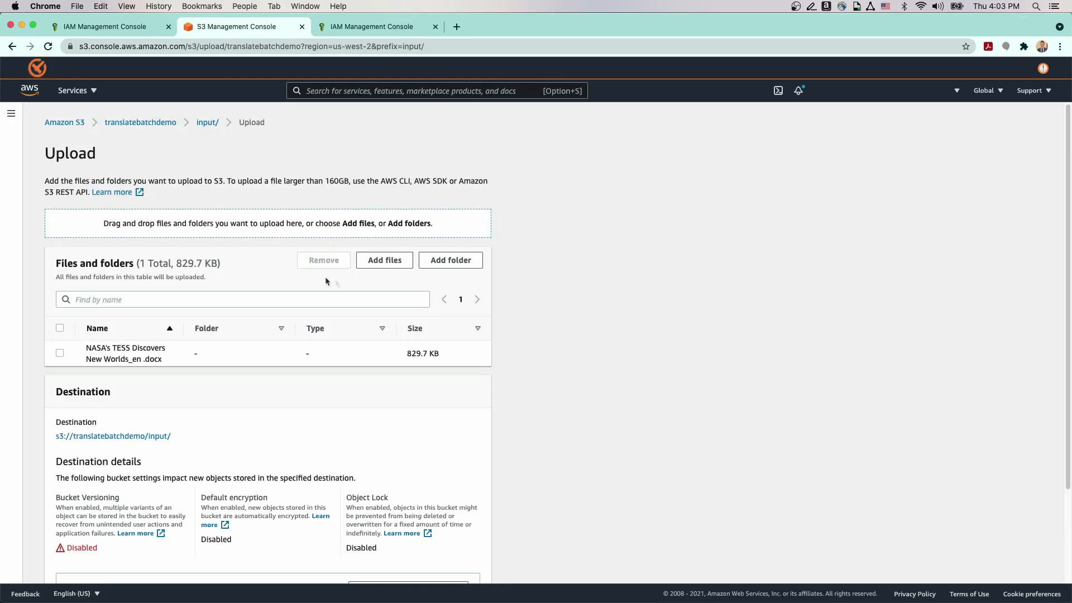
{"action": "scroll", "scroll_direction": "down", "scroll_amount": 3}
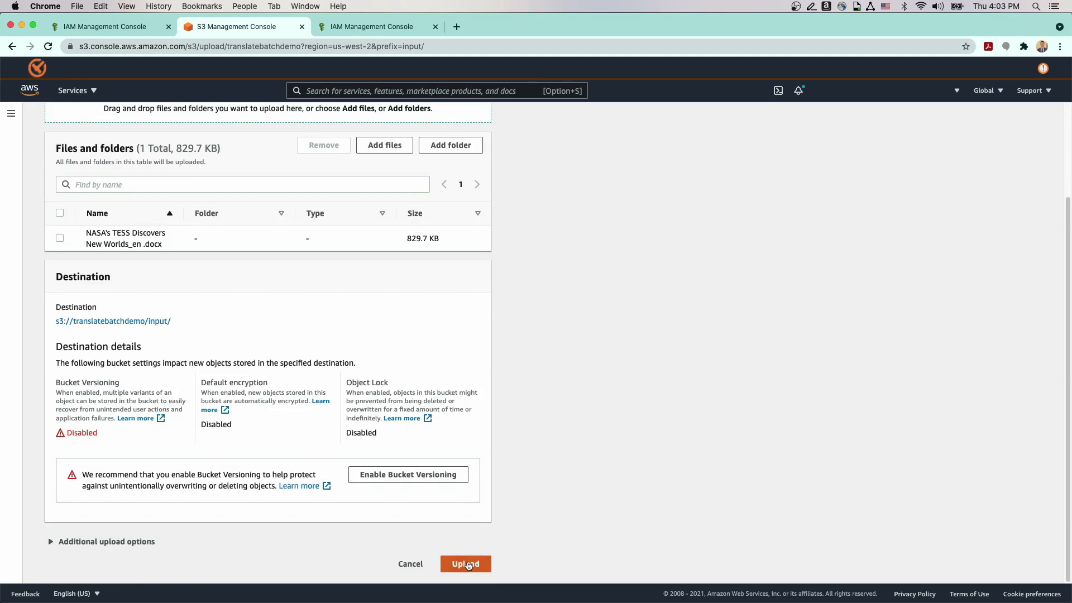
{"action": "left_click", "coordinate": [466, 562]}
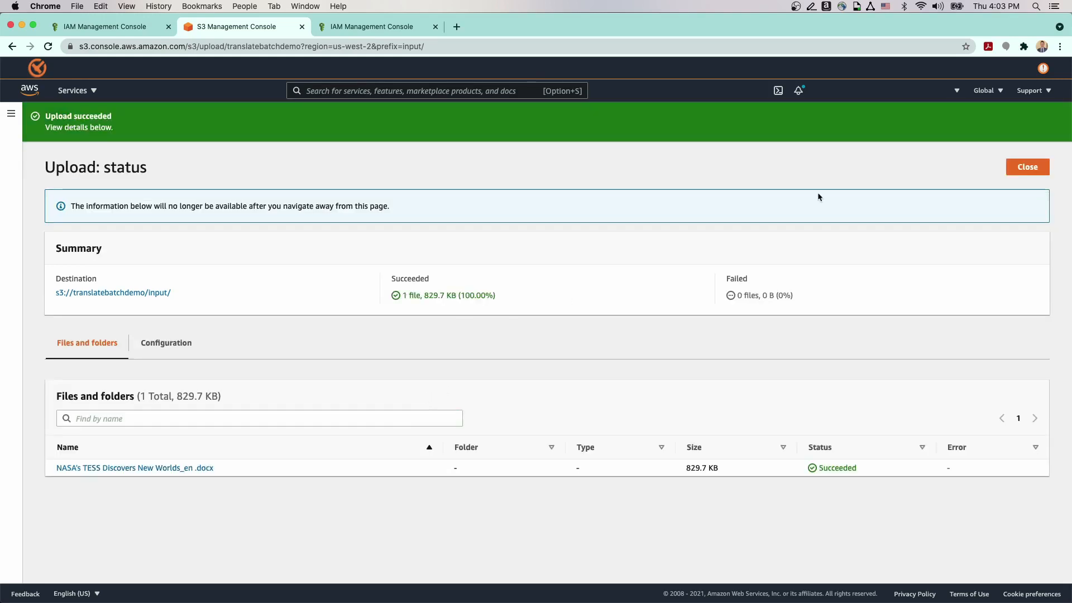
Step: Switch to the Amazon Translate console's batch translation jobs list
{"action": "left_click", "coordinate": [370, 25]}
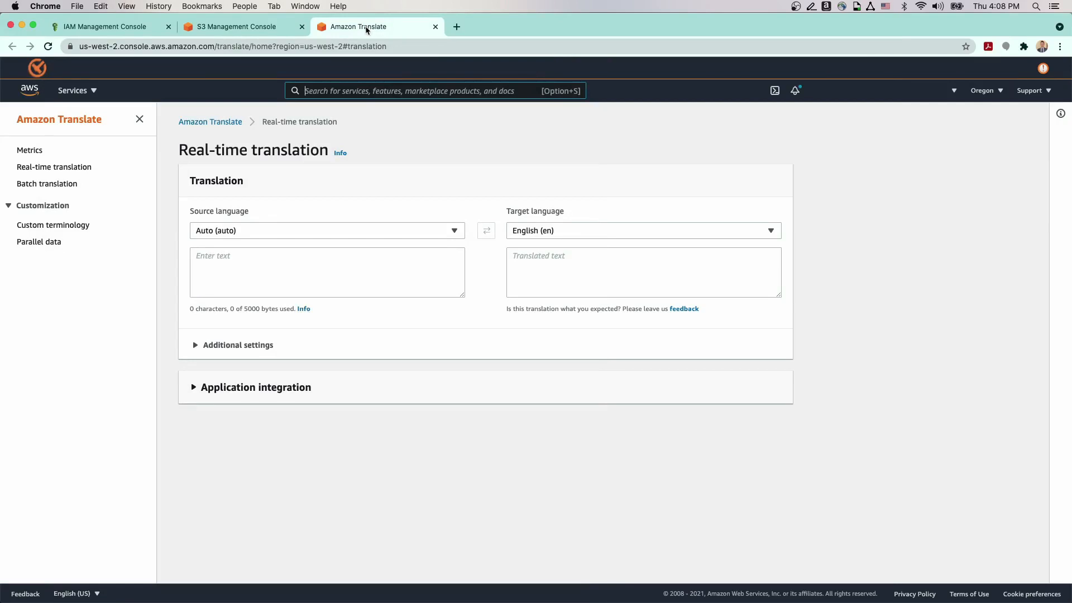
{"action": "left_click", "coordinate": [47, 183]}
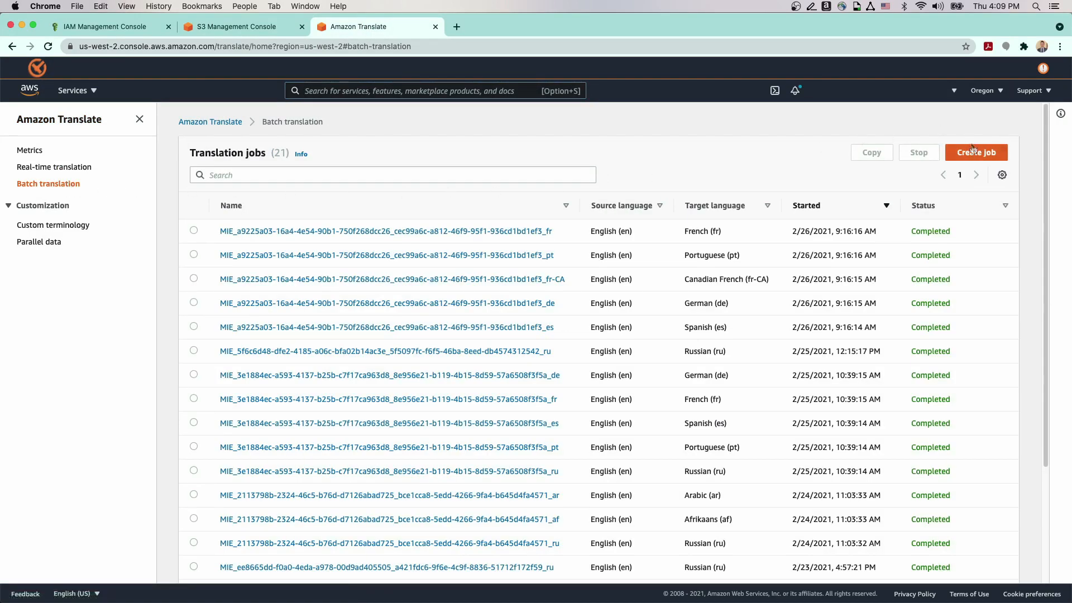
Step: Start job BatchTranslationDemoJob with English (en) source and Russian (ru) target
{"action": "left_click", "coordinate": [976, 151]}
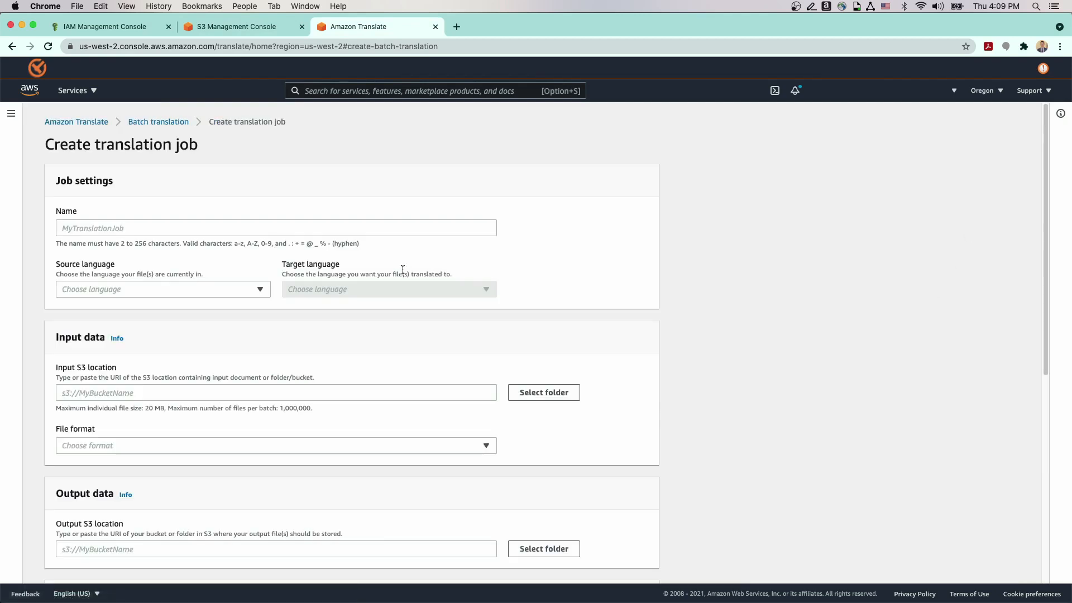
{"action": "type", "text": "BatchTranslationDemoJob"}
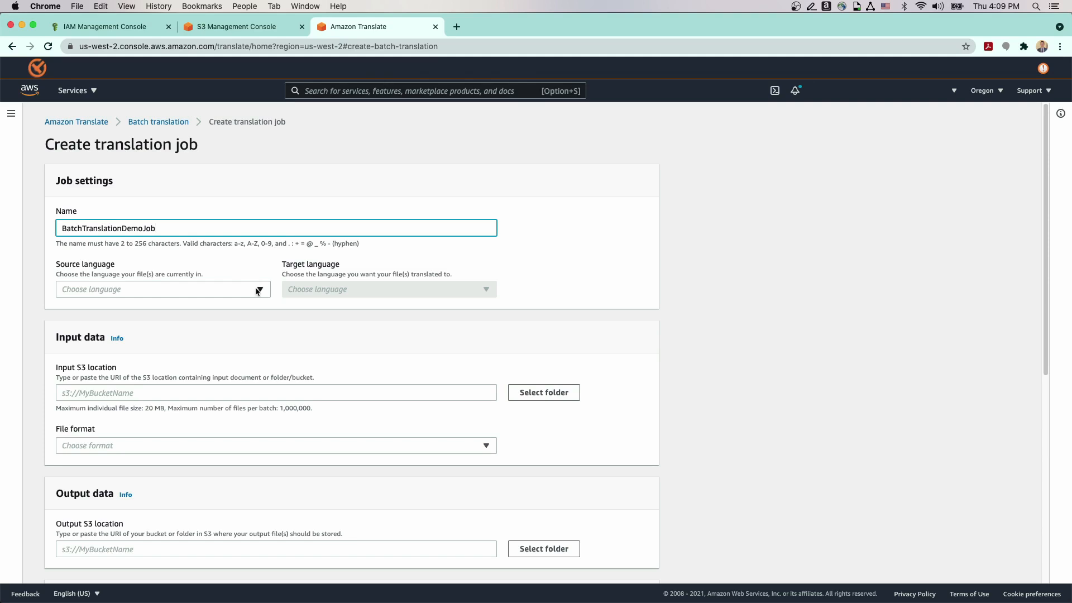
{"action": "left_click", "coordinate": [163, 288]}
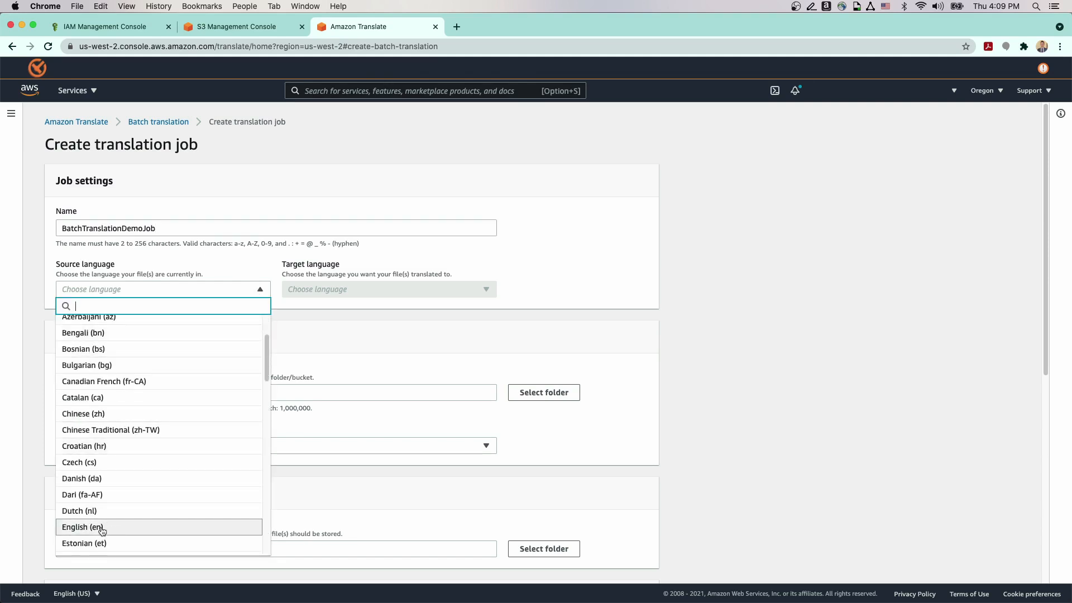
{"action": "left_click", "coordinate": [81, 526]}
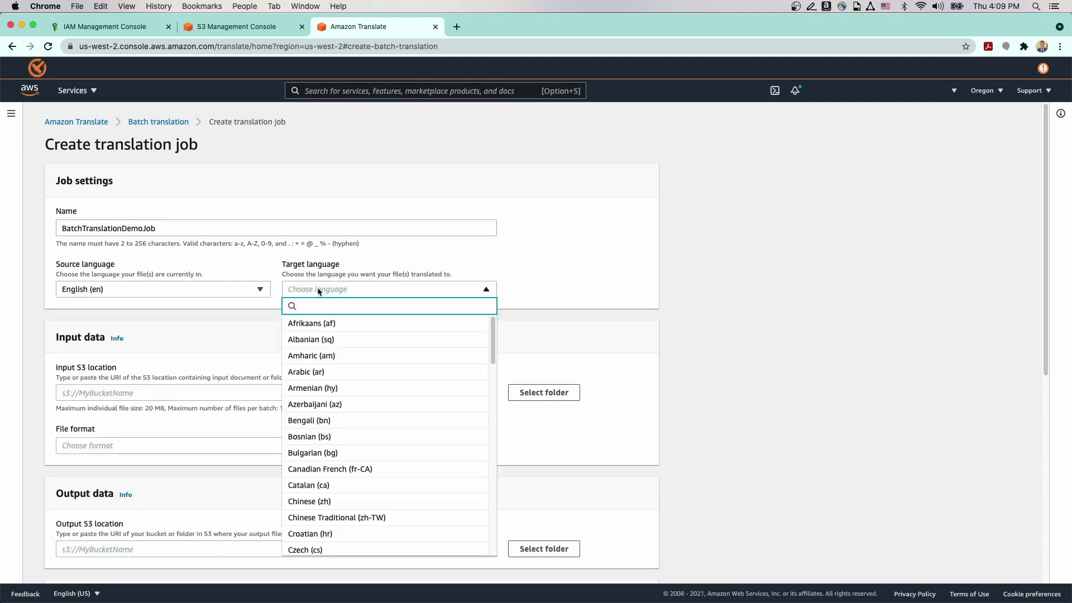
{"action": "type", "text": "ru"}
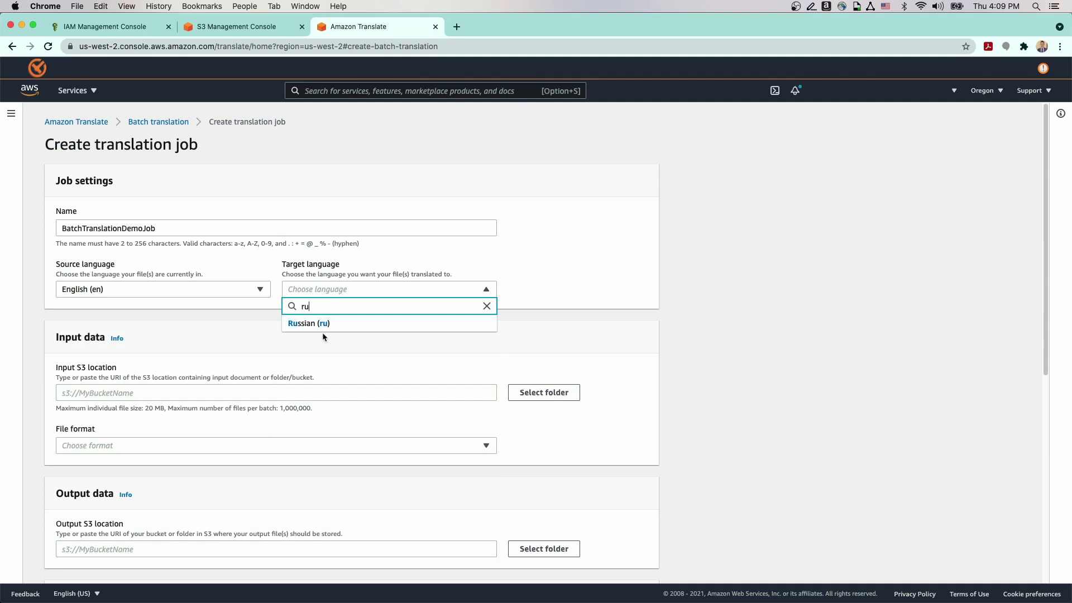
{"action": "left_click", "coordinate": [308, 323]}
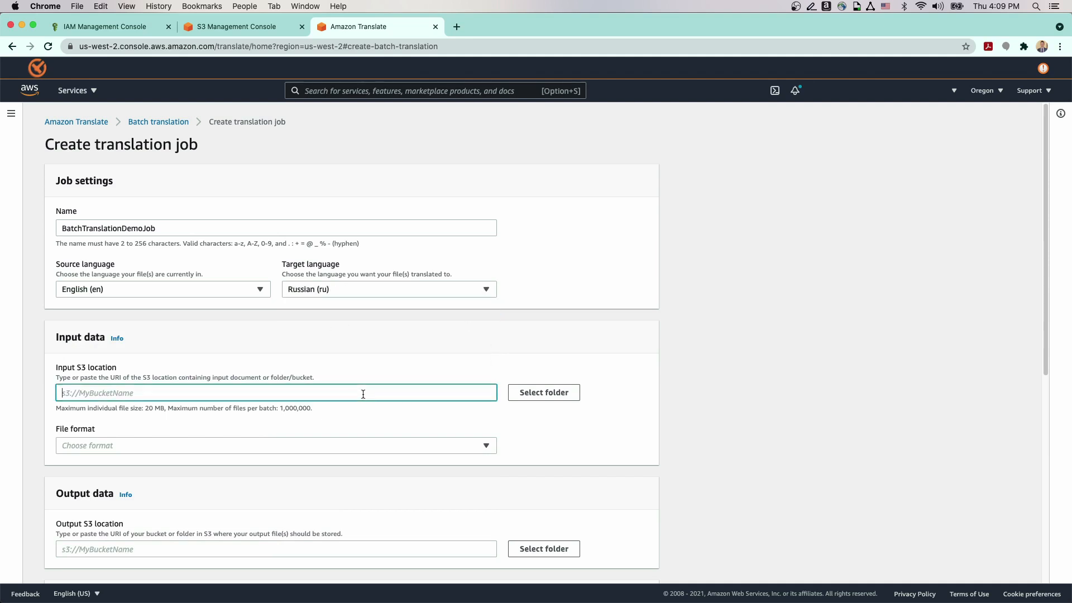
Step: Set input to s3://translatebatchdemo/input/ with Word document (.docx) format
{"action": "type", "text": "s3://translatebatchdemo/input/"}
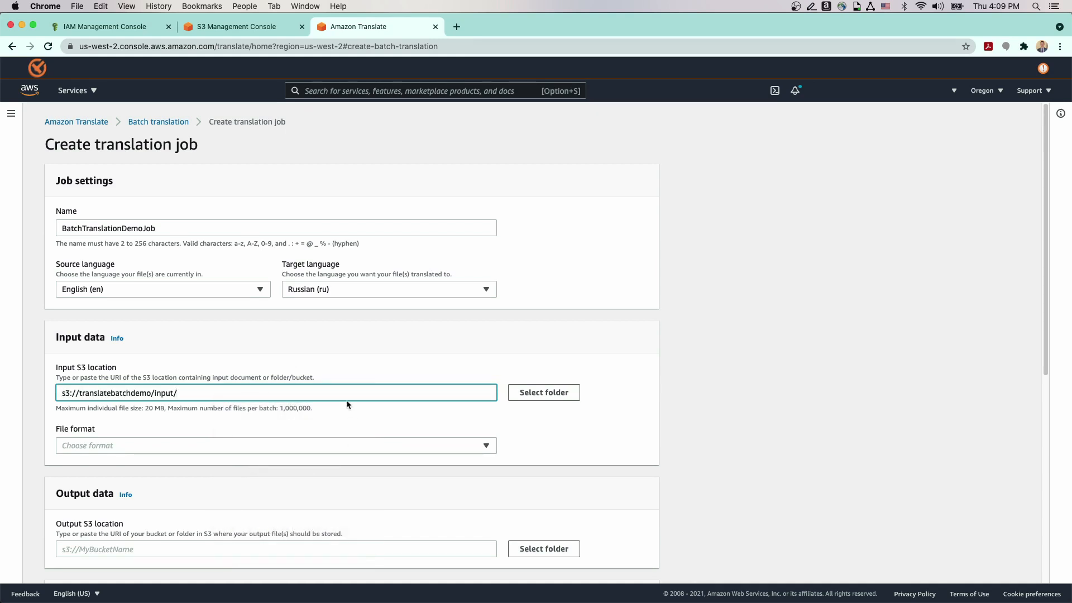
{"action": "left_click", "coordinate": [276, 445]}
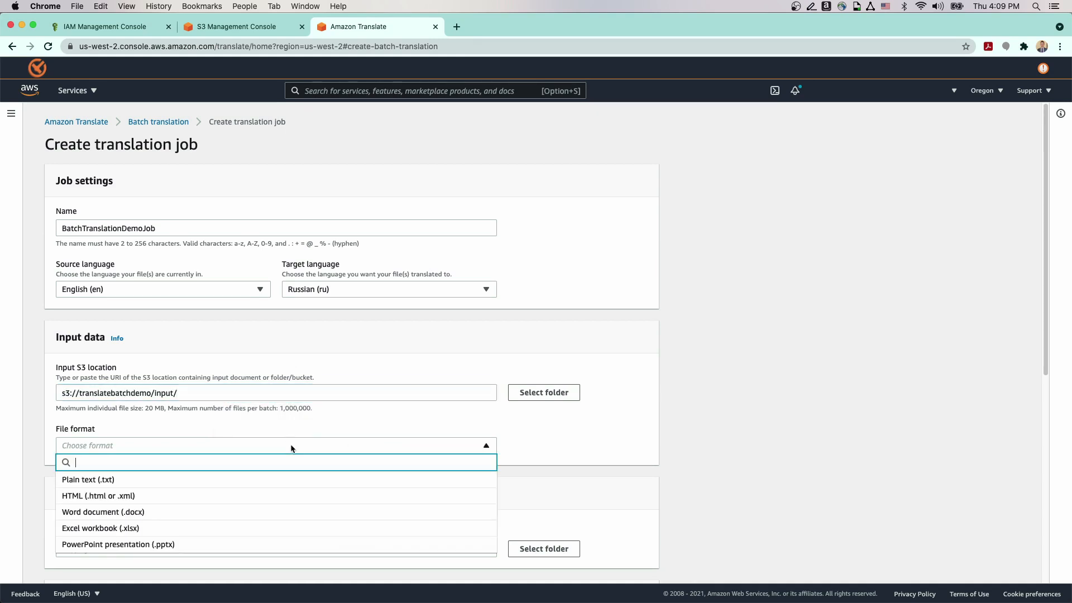
{"action": "mouse_move", "coordinate": [149, 512]}
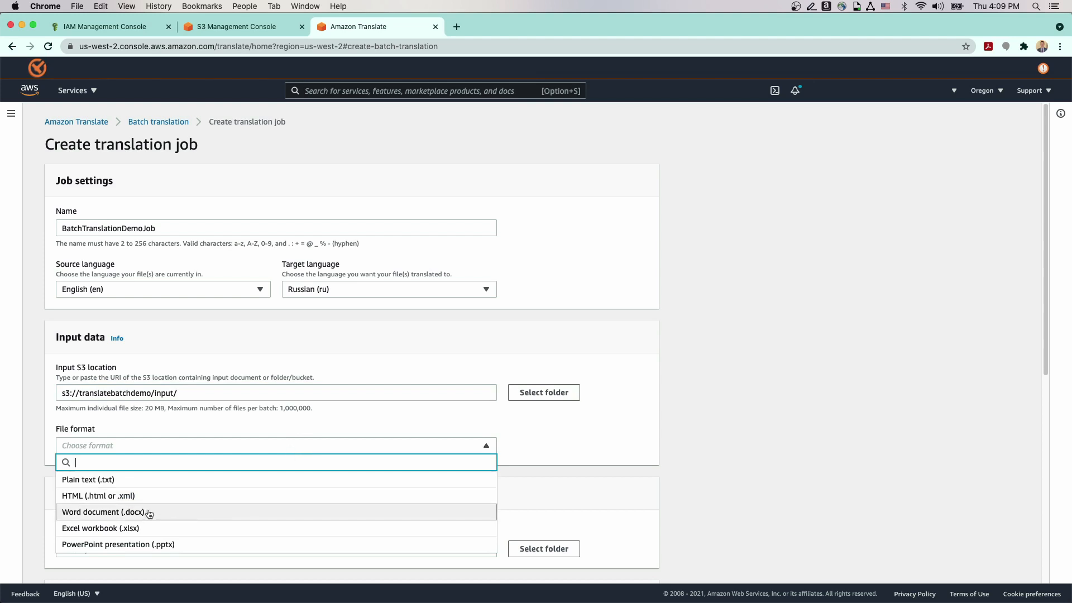
{"action": "left_click", "coordinate": [102, 511]}
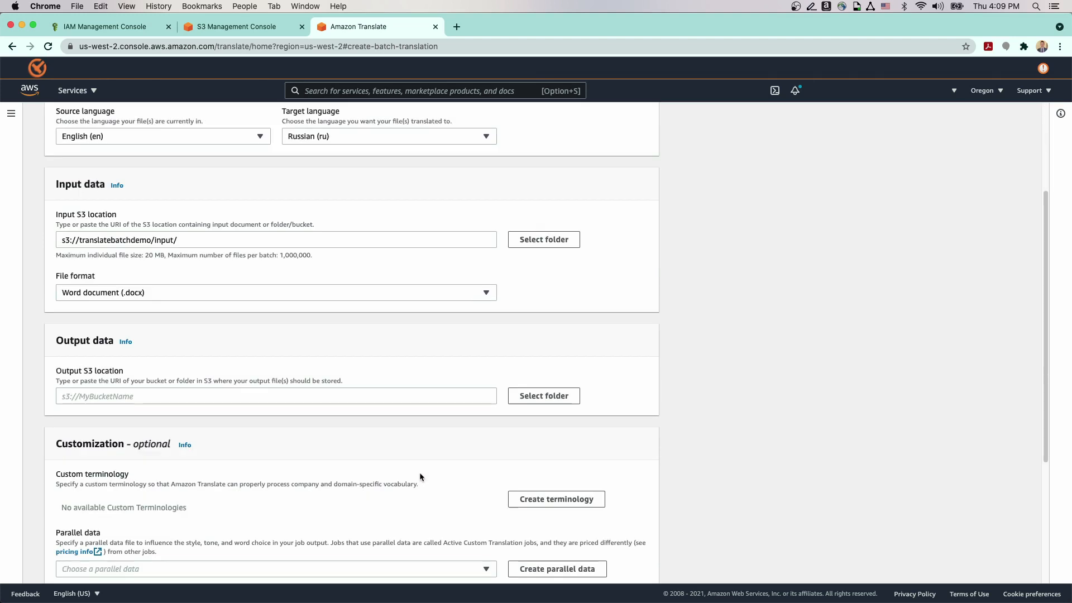
Step: Paste s3://translatebatchdemo/output/ as the output location and move down to Access permissions
{"action": "right_click", "coordinate": [273, 391]}
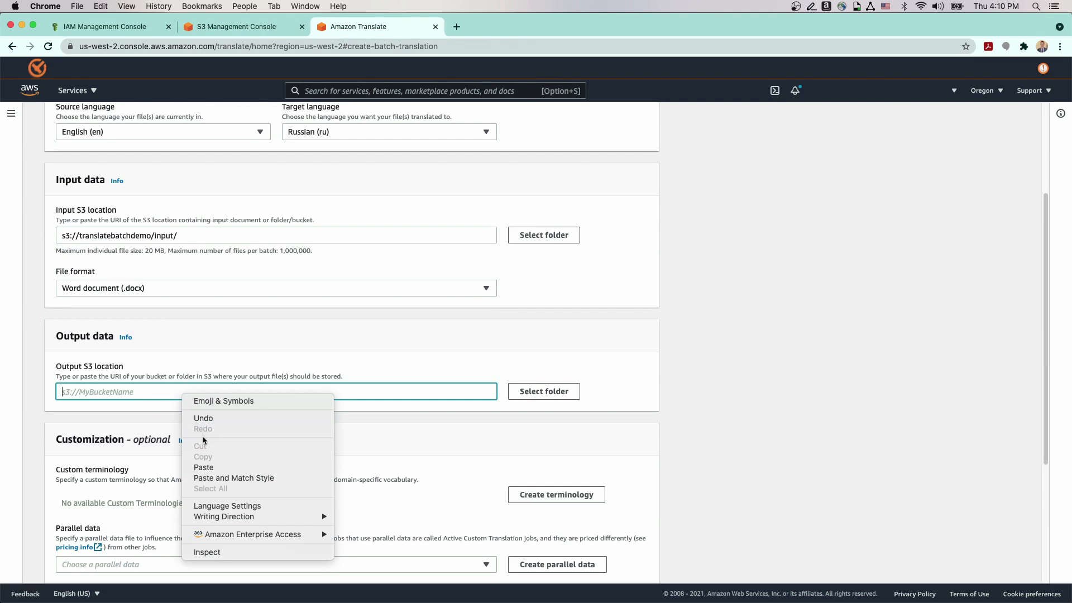
{"action": "left_click", "coordinate": [203, 467]}
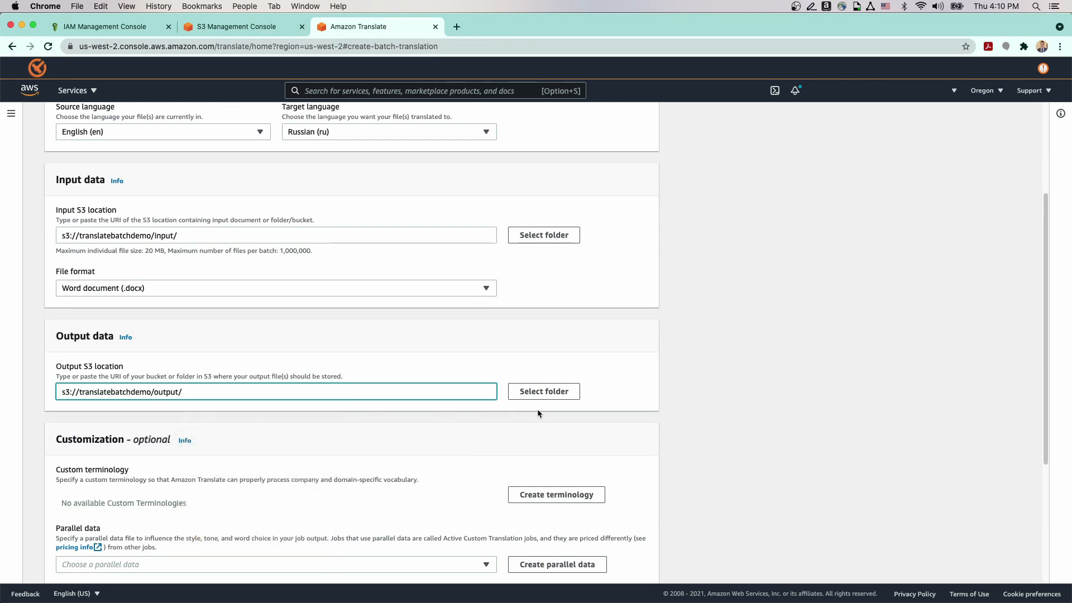
{"action": "scroll", "scroll_direction": "down", "scroll_amount": 3}
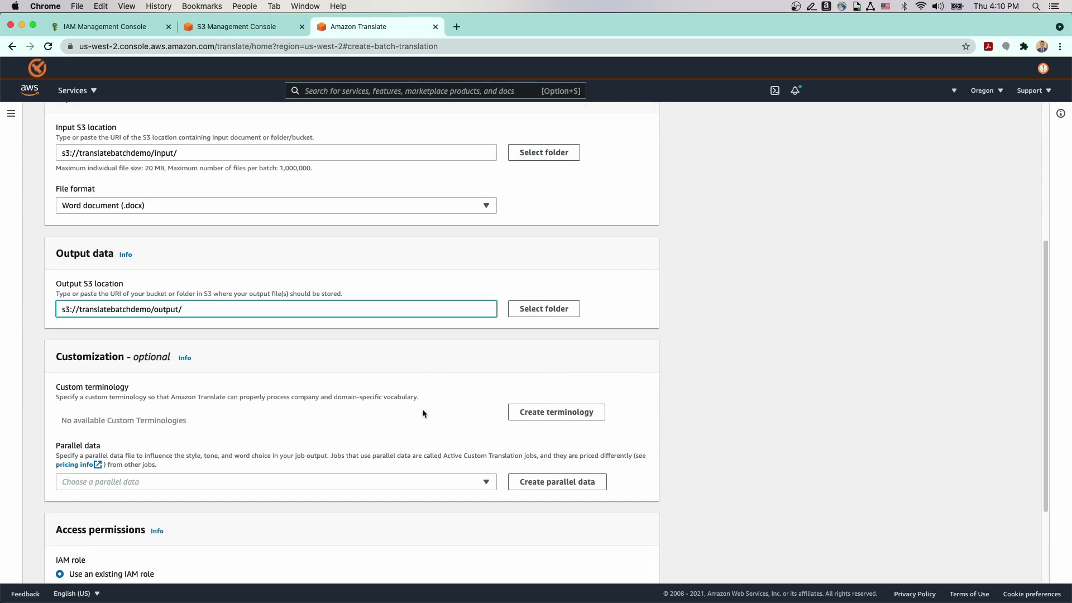
{"action": "scroll", "scroll_direction": "down", "scroll_amount": 3}
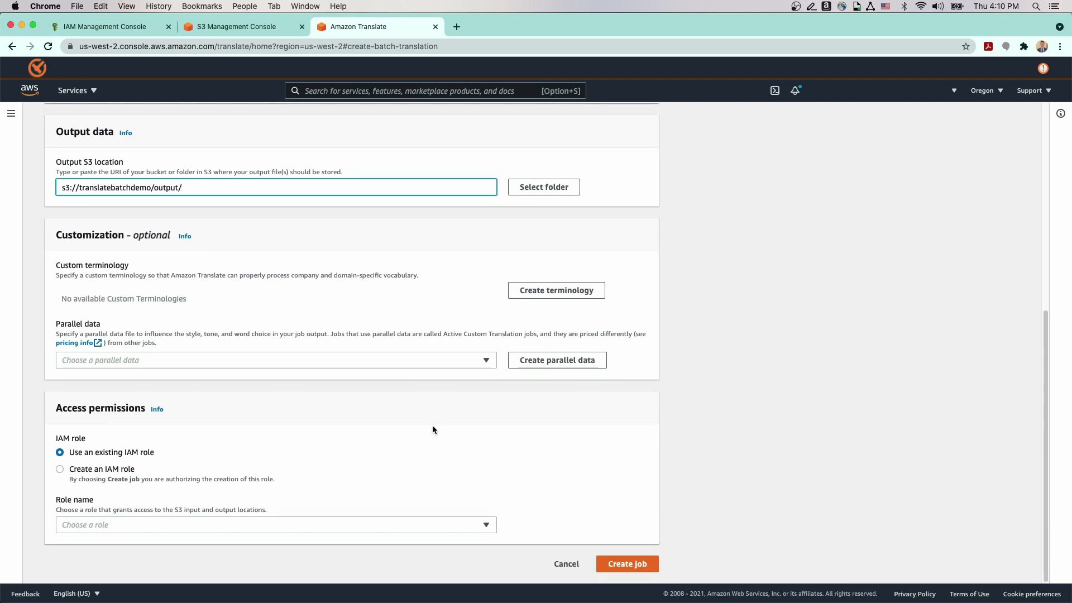
{"action": "mouse_move", "coordinate": [441, 425]}
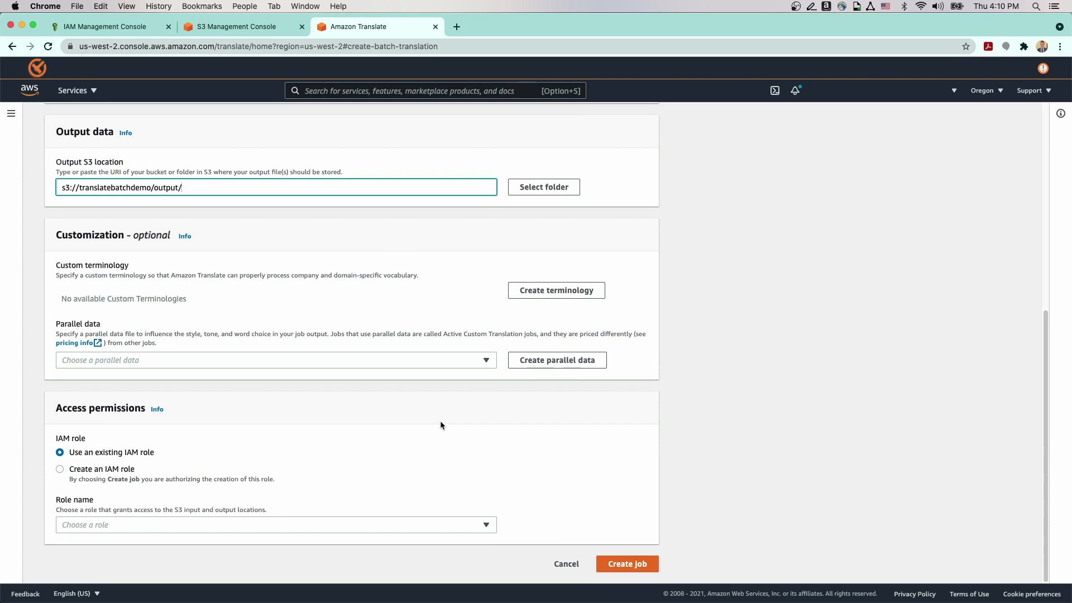
{"action": "mouse_move", "coordinate": [176, 463]}
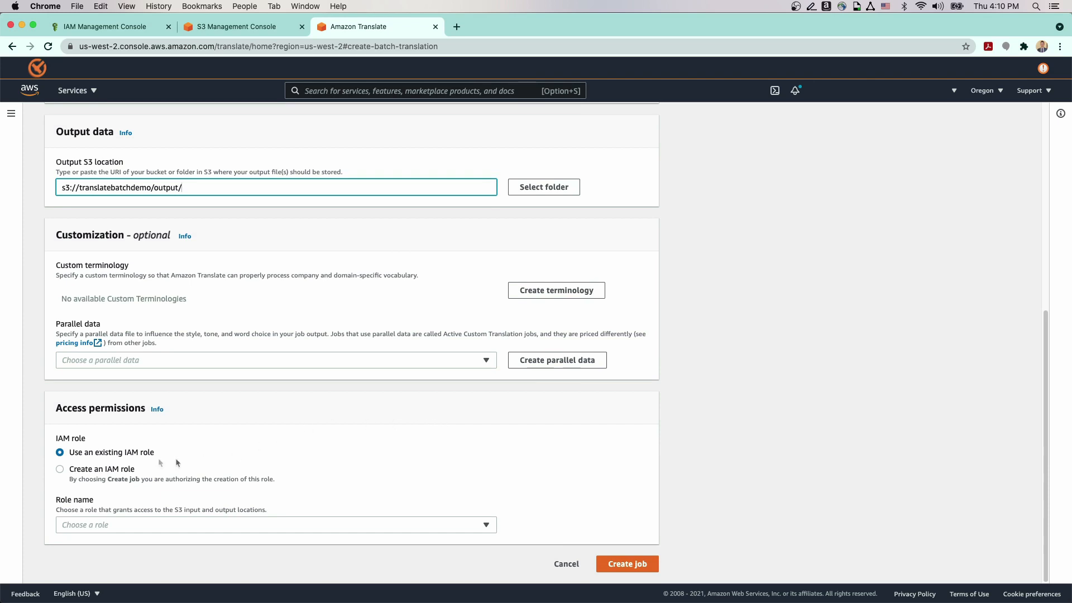
{"action": "mouse_move", "coordinate": [65, 508]}
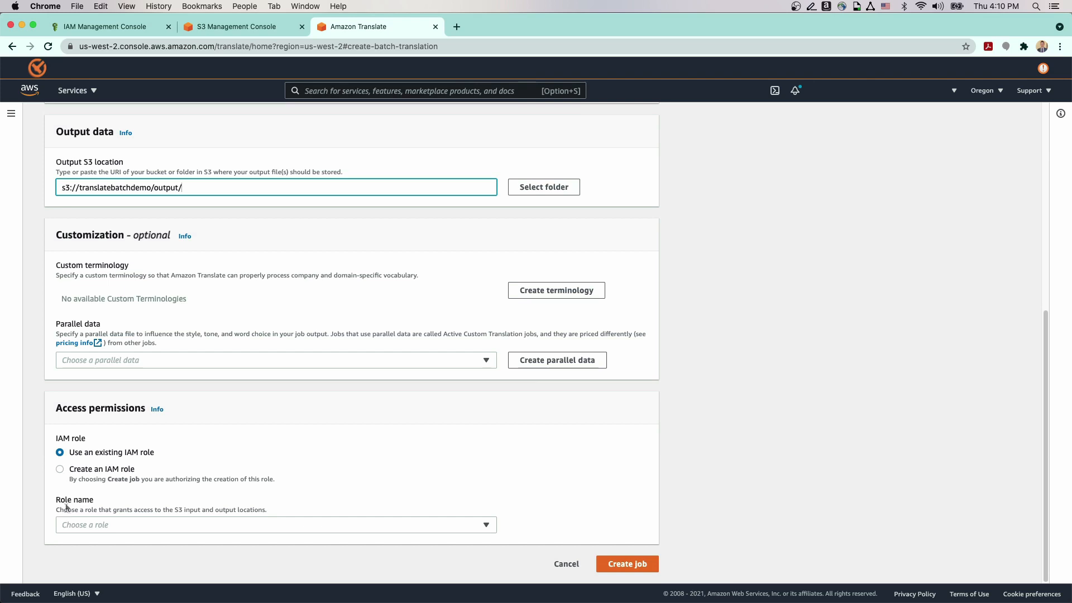
Step: Select the TranslateBatchAPIDemo role and submit BatchTranslationDemoJob
{"action": "left_click", "coordinate": [276, 524]}
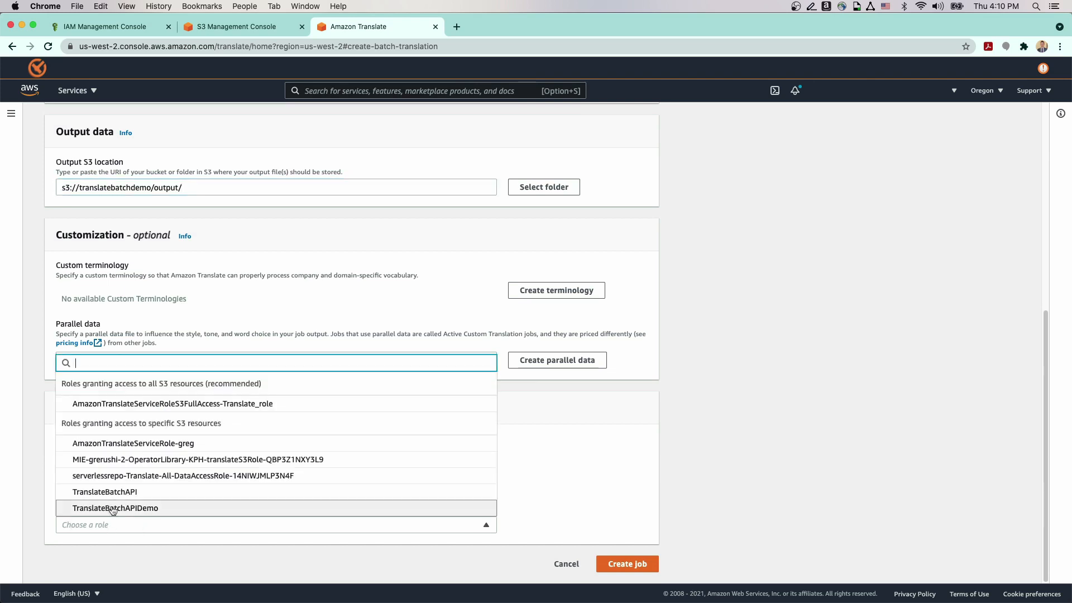
{"action": "left_click", "coordinate": [115, 508]}
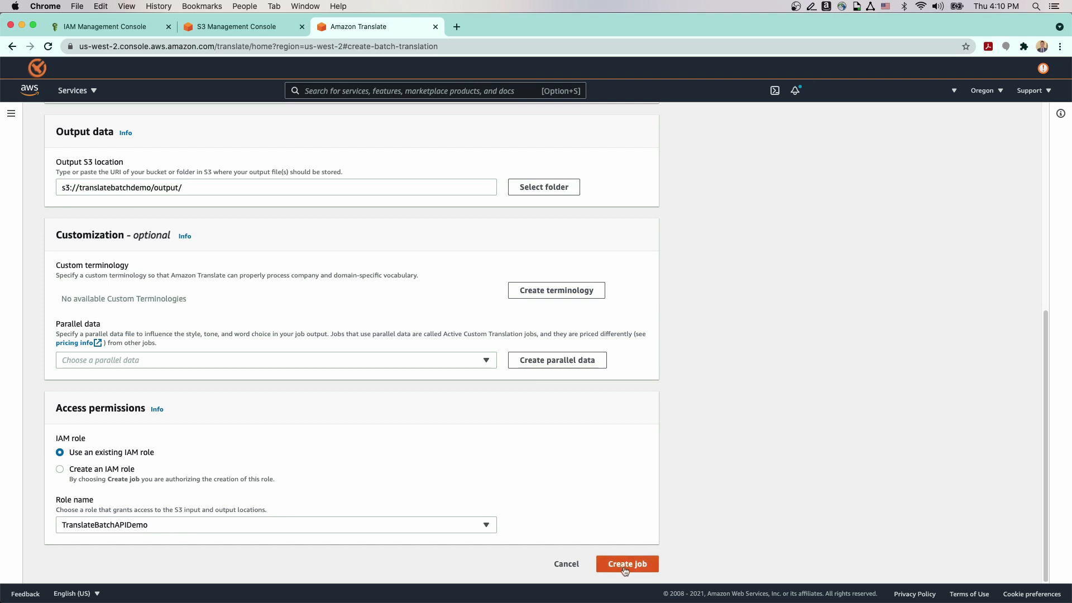
{"action": "left_click", "coordinate": [626, 563]}
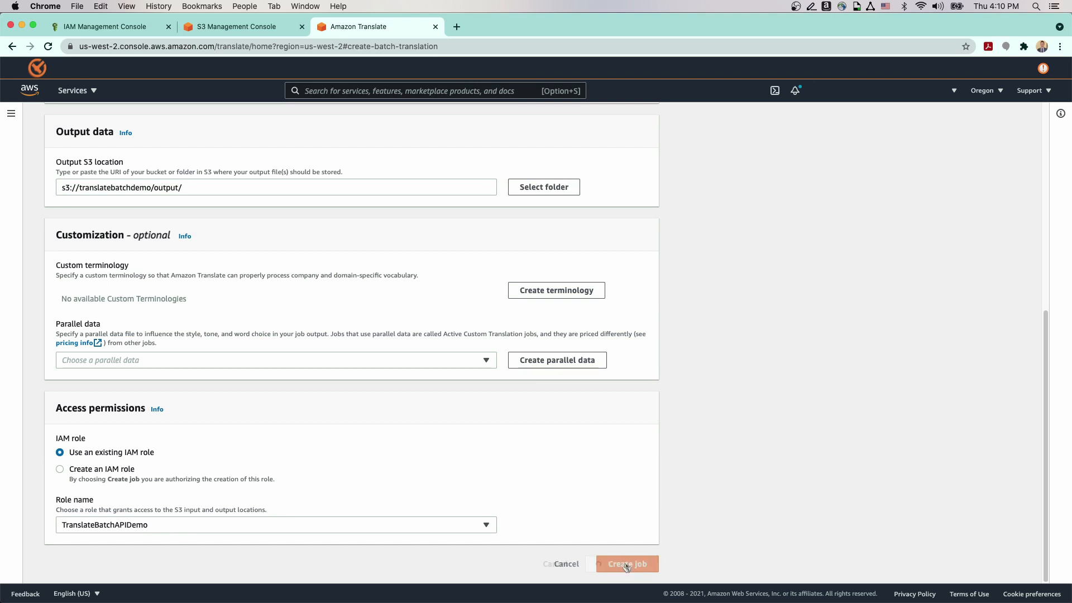
{"action": "left_click", "coordinate": [625, 563]}
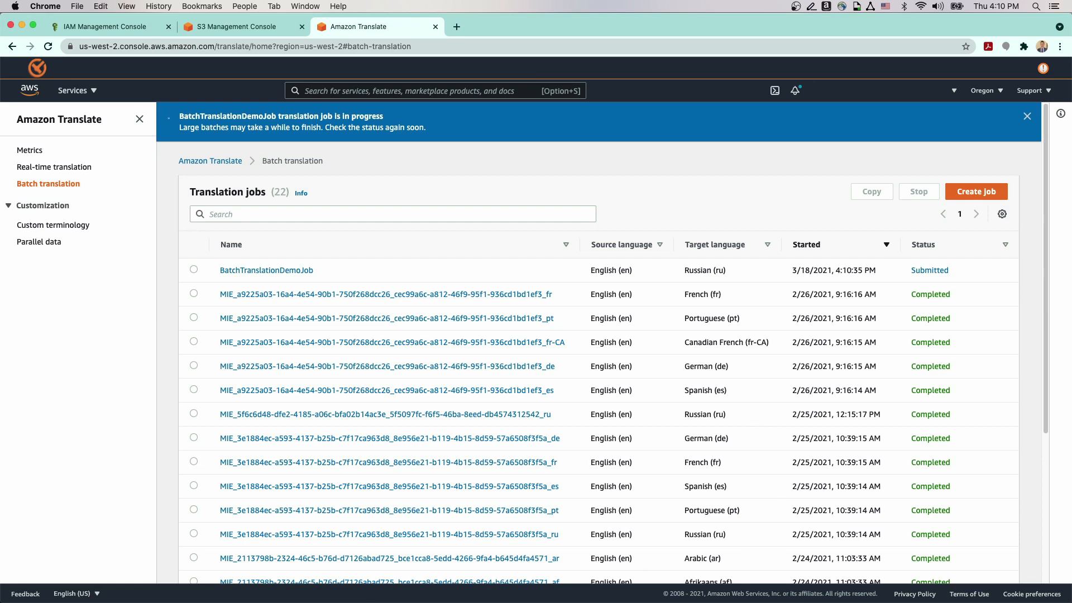
Step: From the completed job's details, follow the output location into S3 and open the Russian .docx
{"action": "left_click", "coordinate": [1026, 115]}
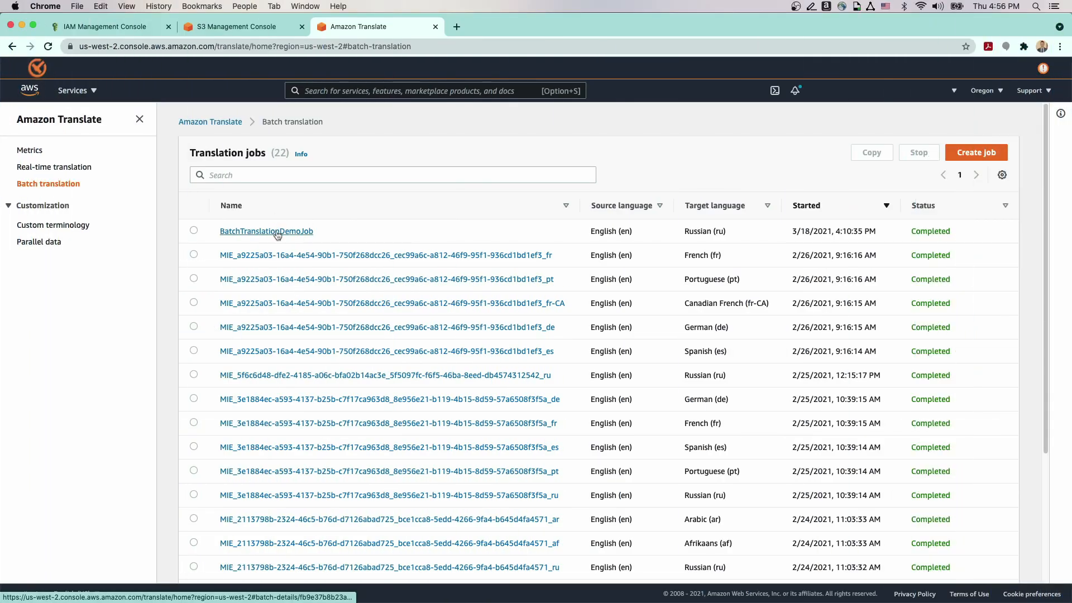
{"action": "left_click", "coordinate": [267, 231]}
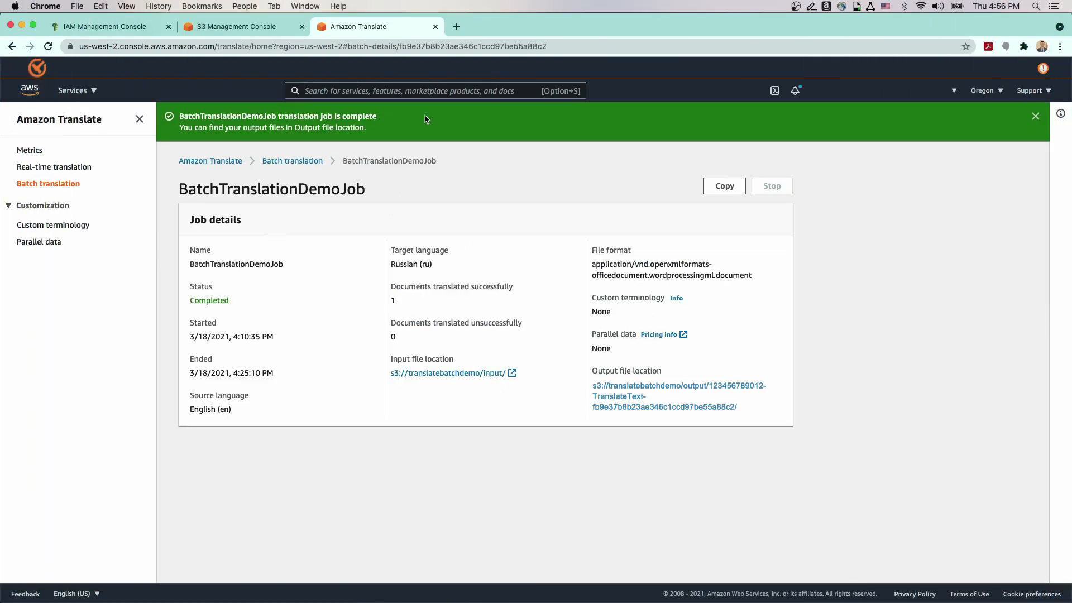
{"action": "mouse_move", "coordinate": [679, 391]}
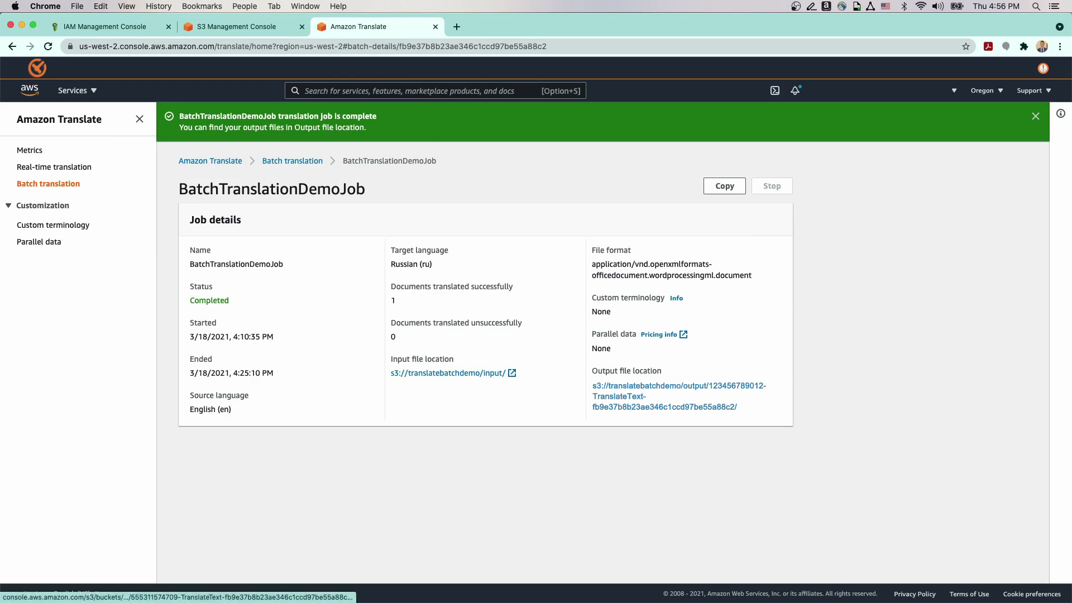
{"action": "left_click", "coordinate": [679, 390]}
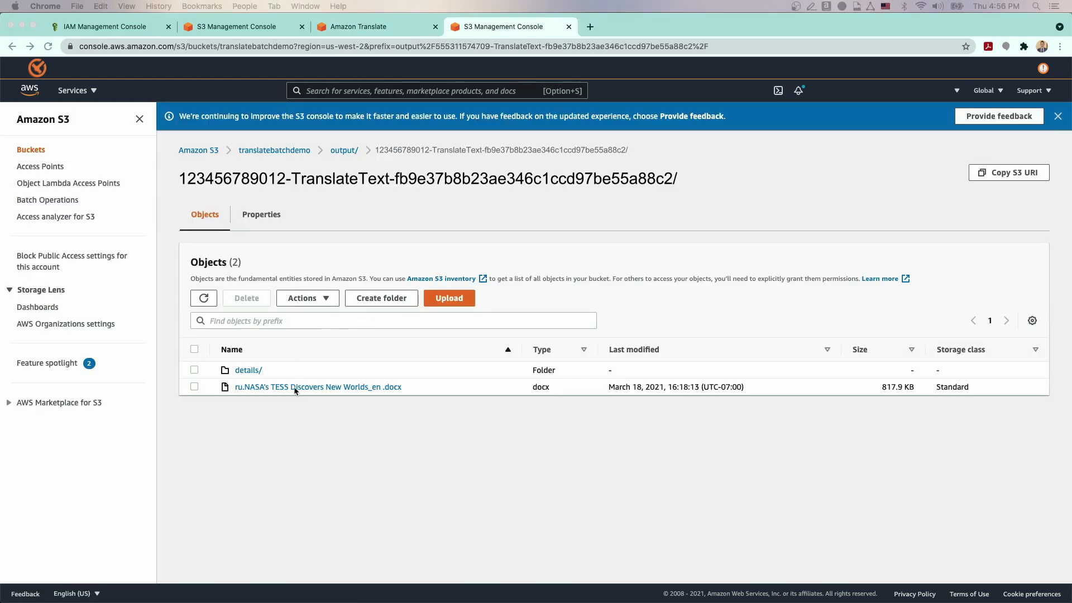
{"action": "mouse_move", "coordinate": [319, 388]}
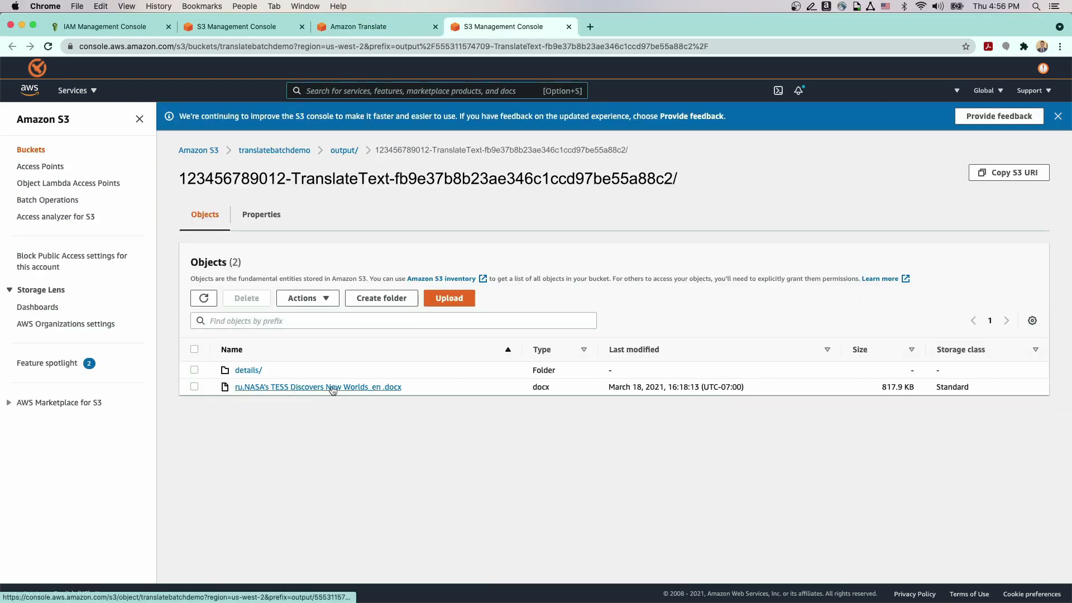
{"action": "left_click", "coordinate": [317, 386]}
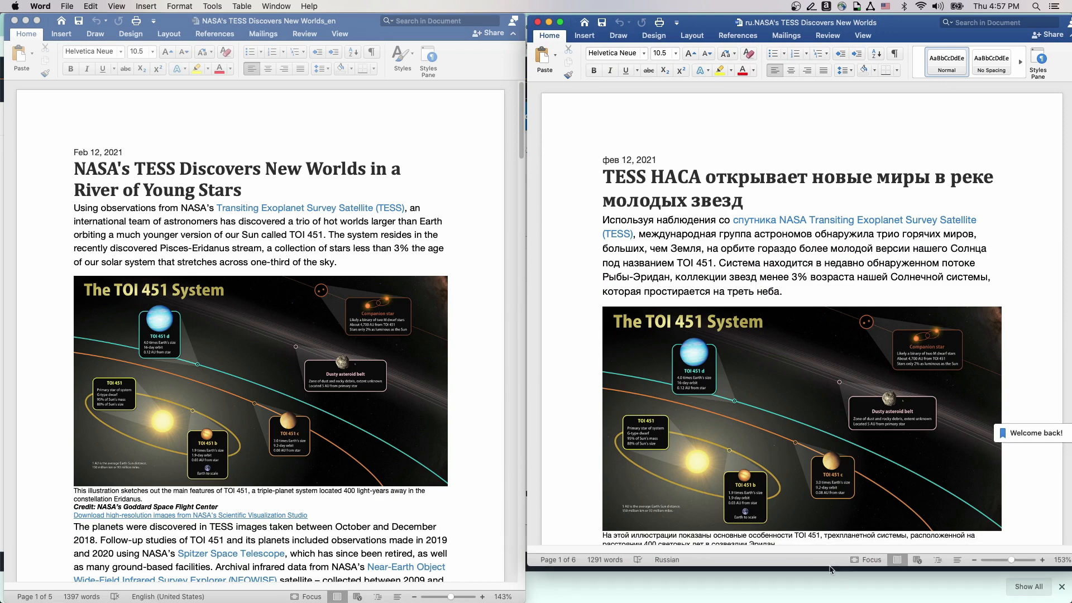
Step: Scroll through the English and Russian Word documents side by side
{"action": "scroll", "scroll_direction": "down", "scroll_amount": 3}
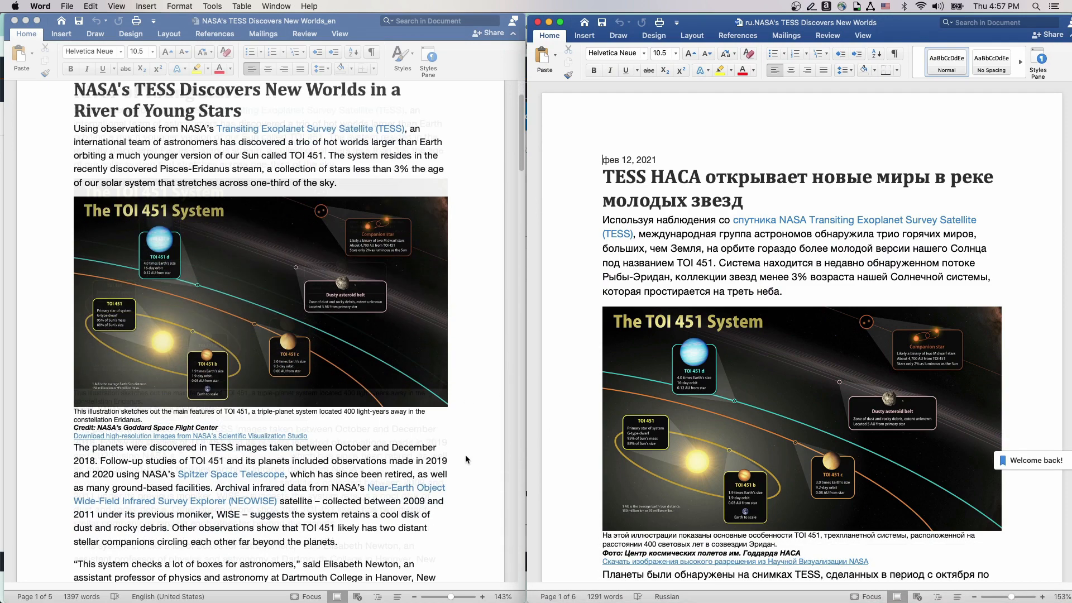
{"action": "scroll", "scroll_direction": "down", "scroll_amount": 3}
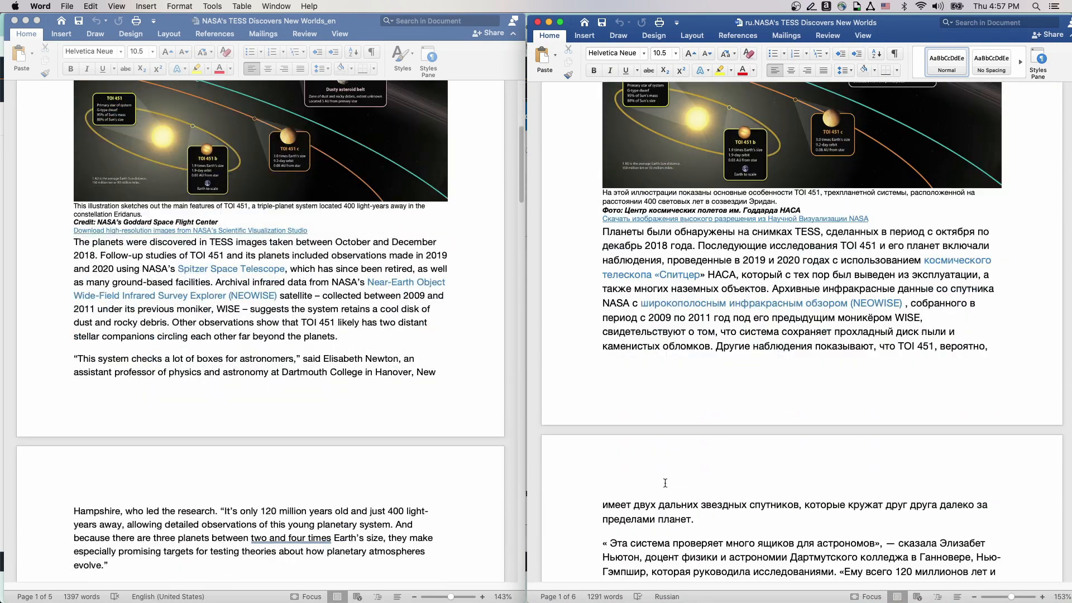